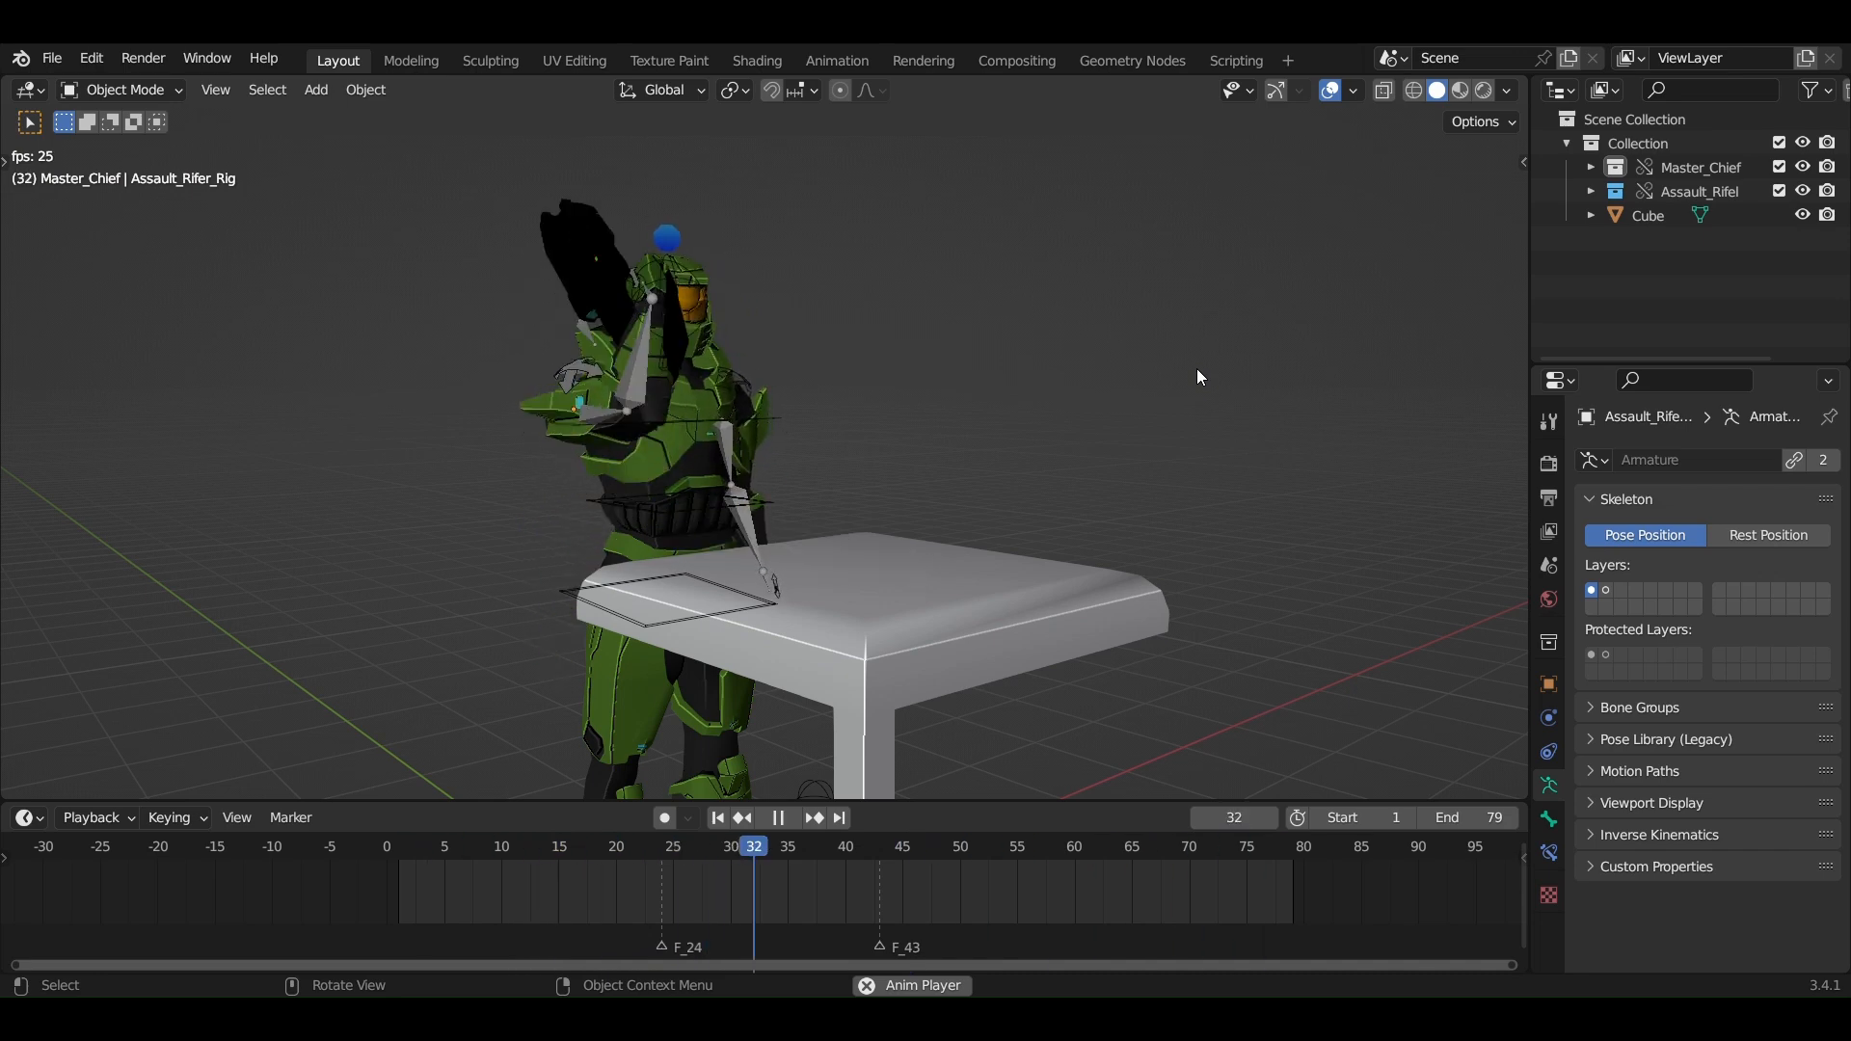
# - Stop playback at frame 0 and bring up the Edit menu
pyautogui.click(90, 58)
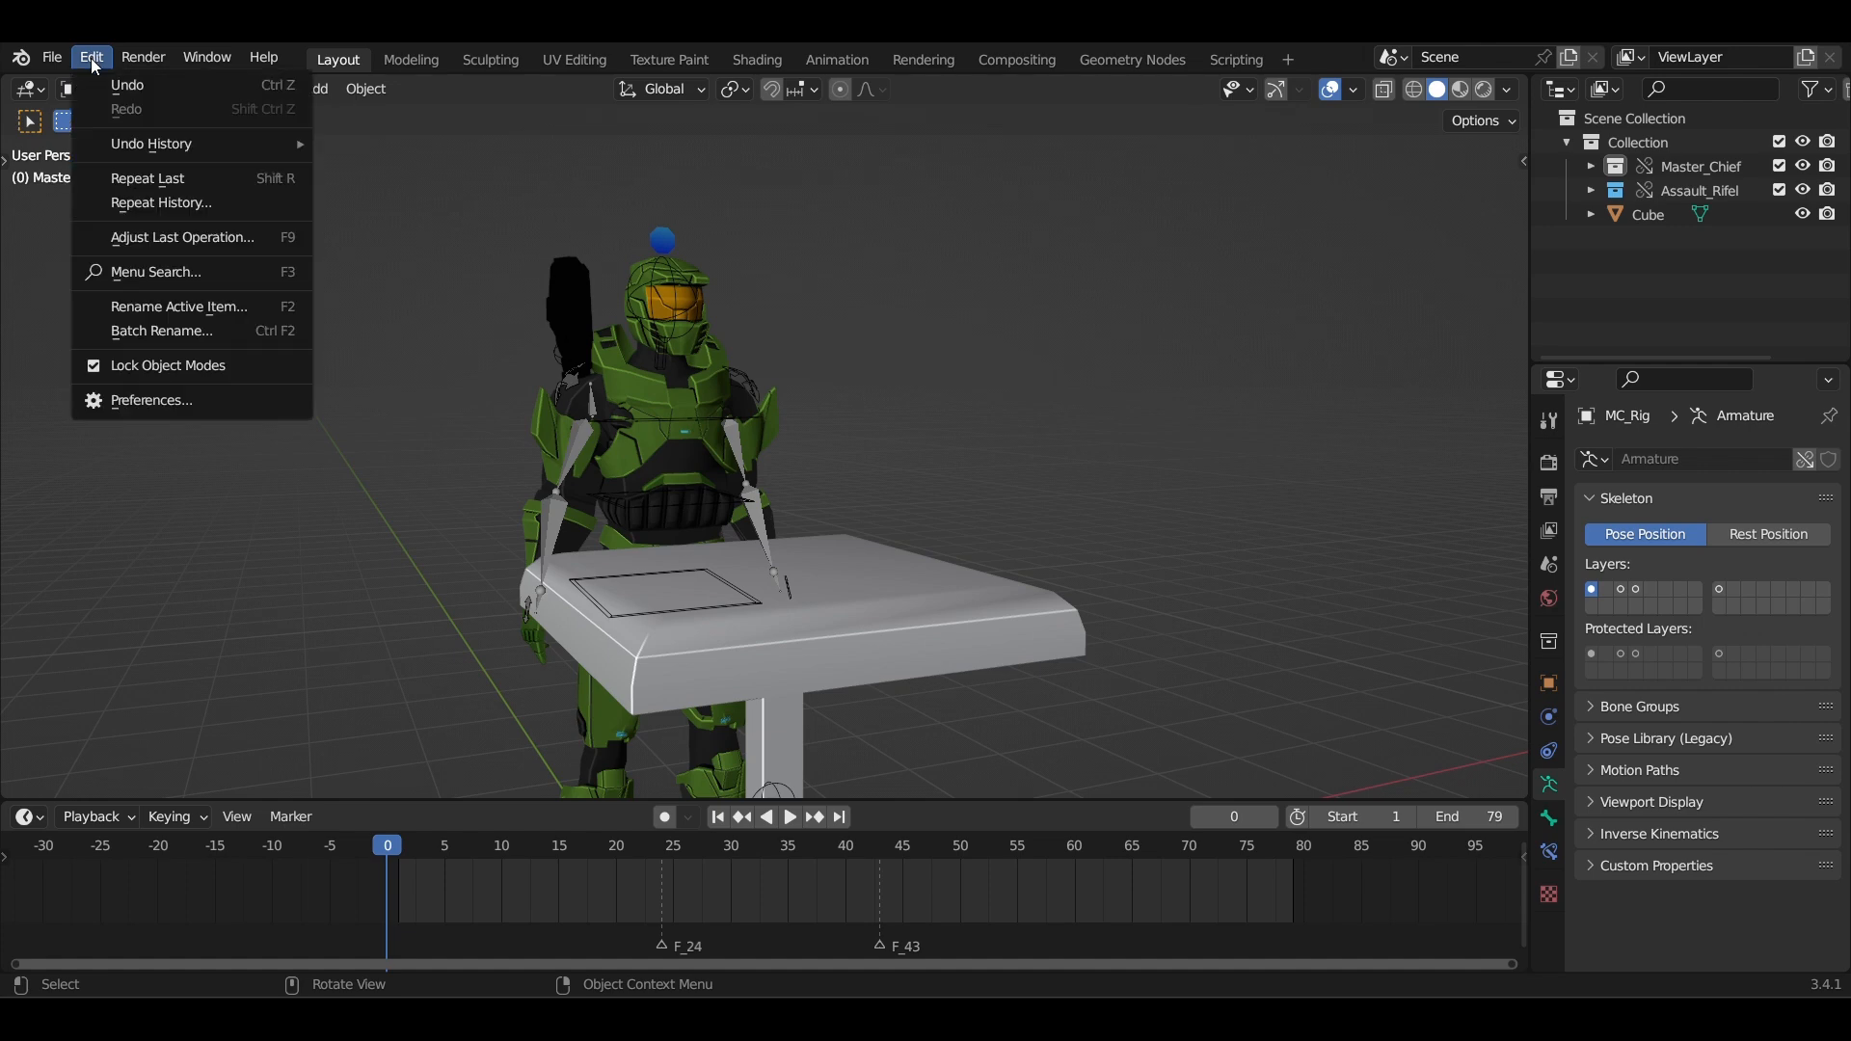
# - Install the Dynamic Parent add-on from dynamic_parent.py via Preferences > Add-ons
pyautogui.click(151, 401)
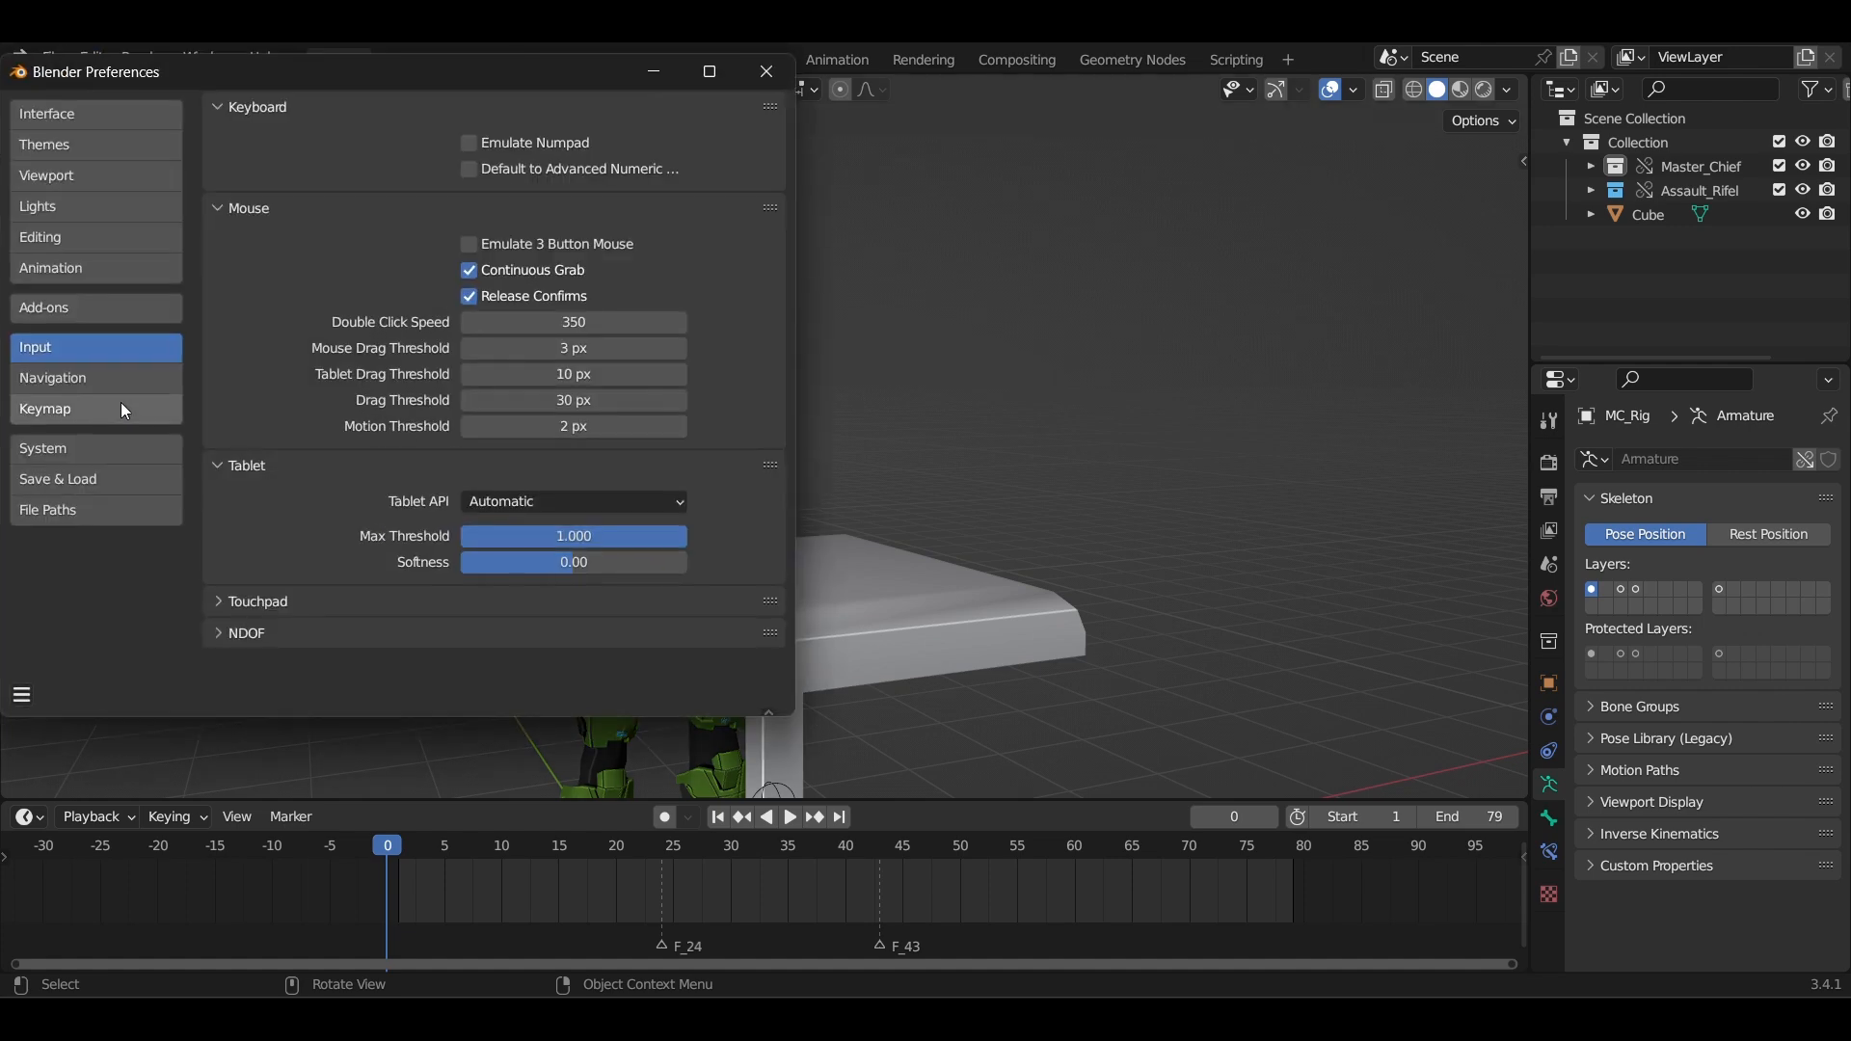
pyautogui.click(46, 307)
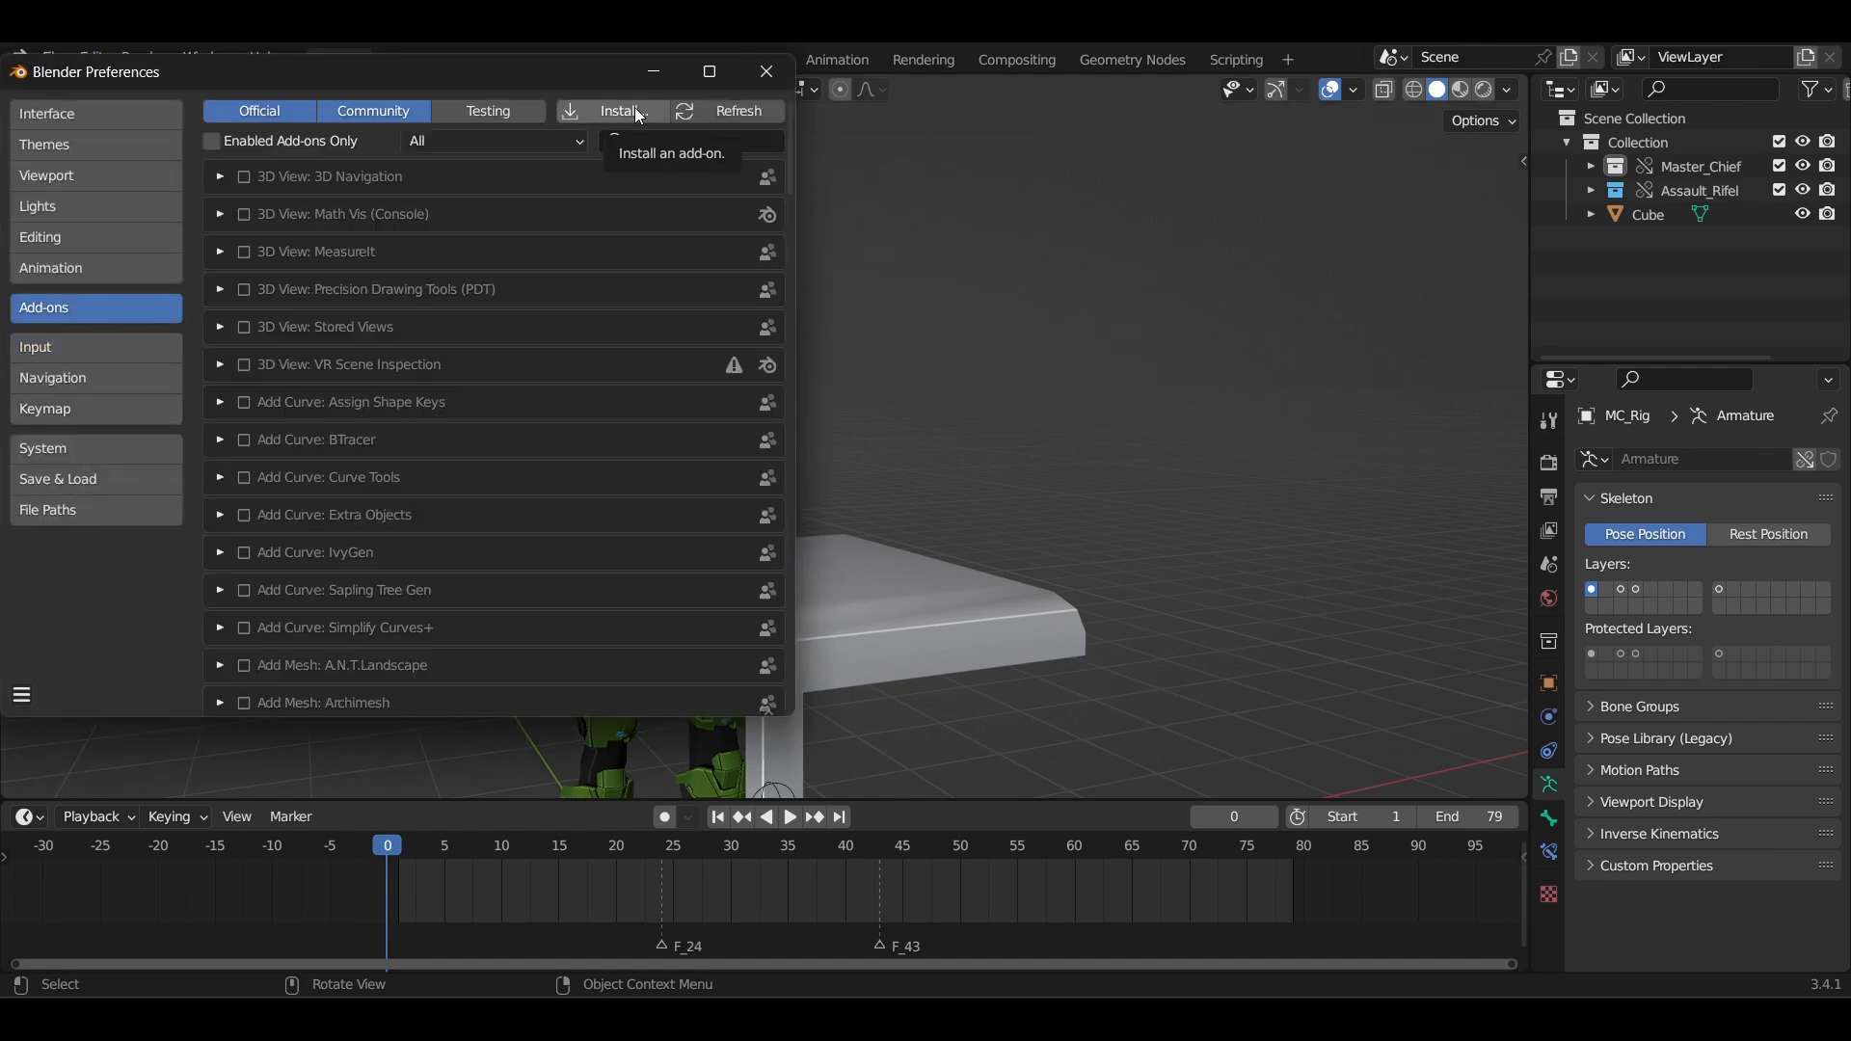
pyautogui.click(625, 112)
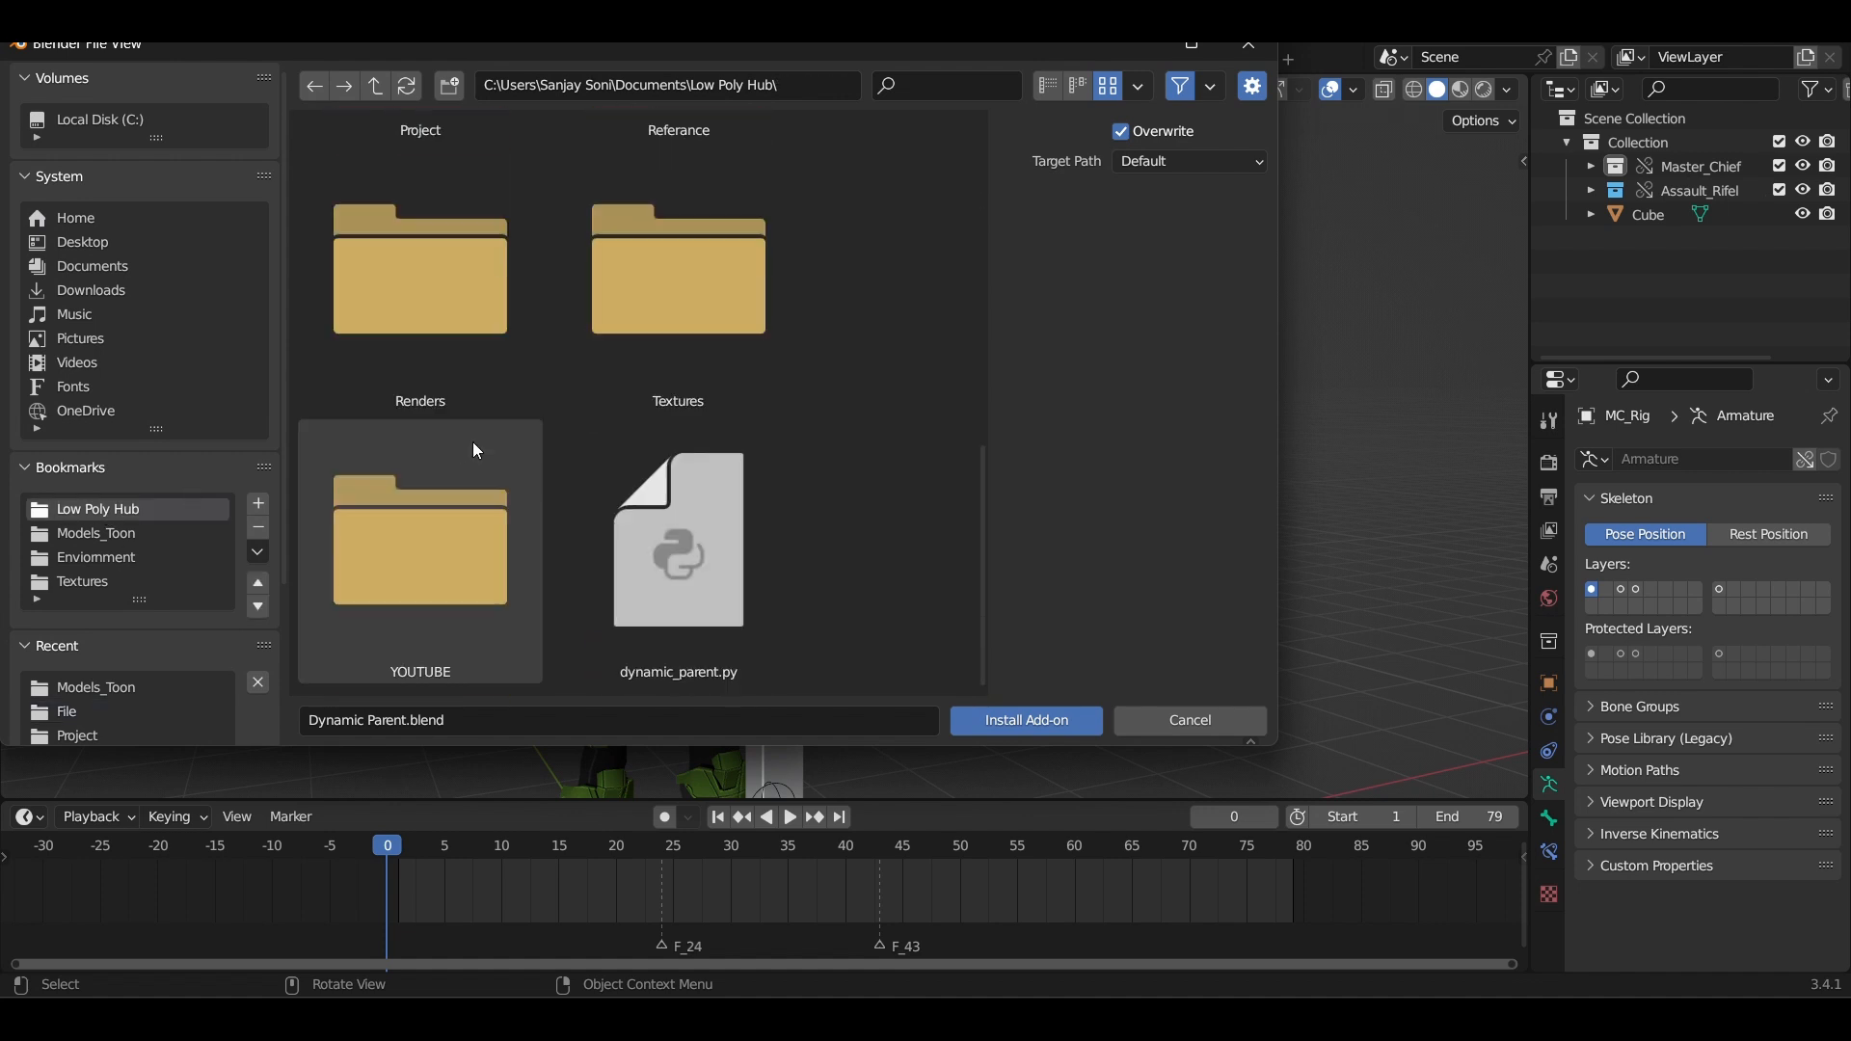
pyautogui.click(1026, 721)
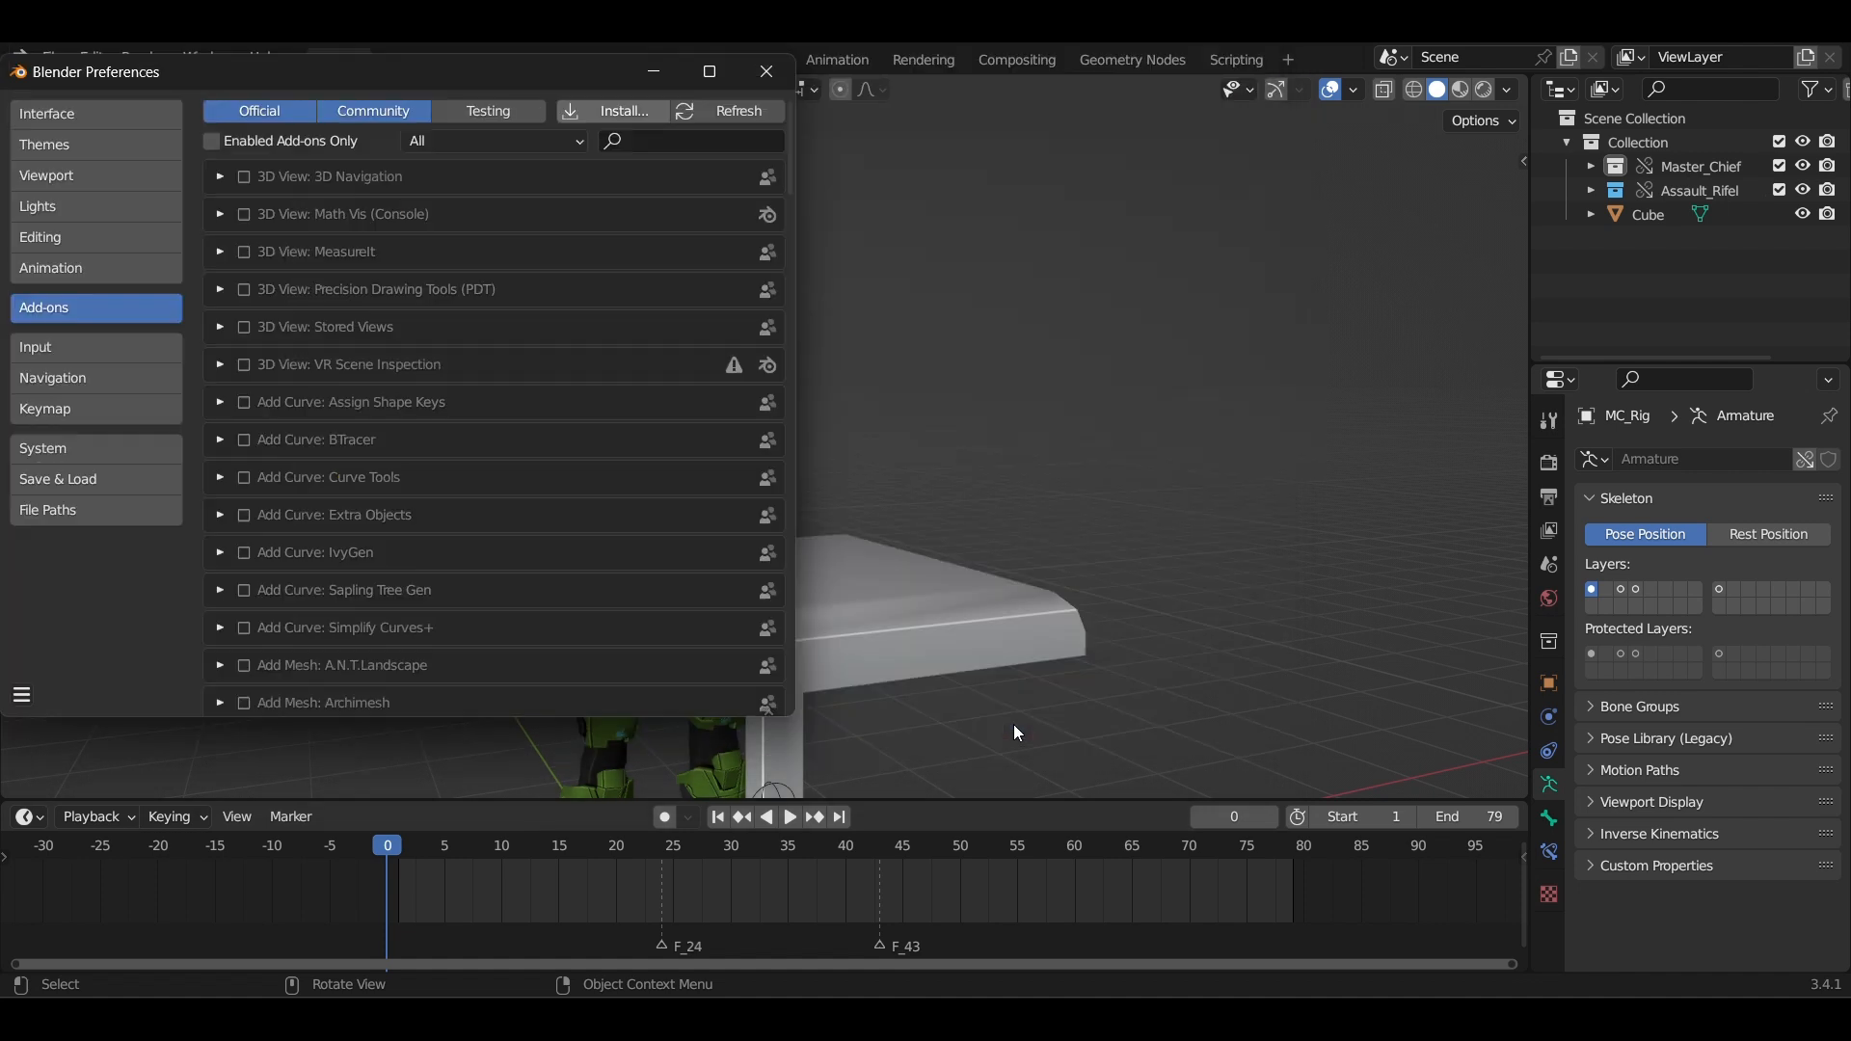
# - Search 'dyn', enable Animation: Dynamic Parent, and close Preferences
pyautogui.click(684, 143)
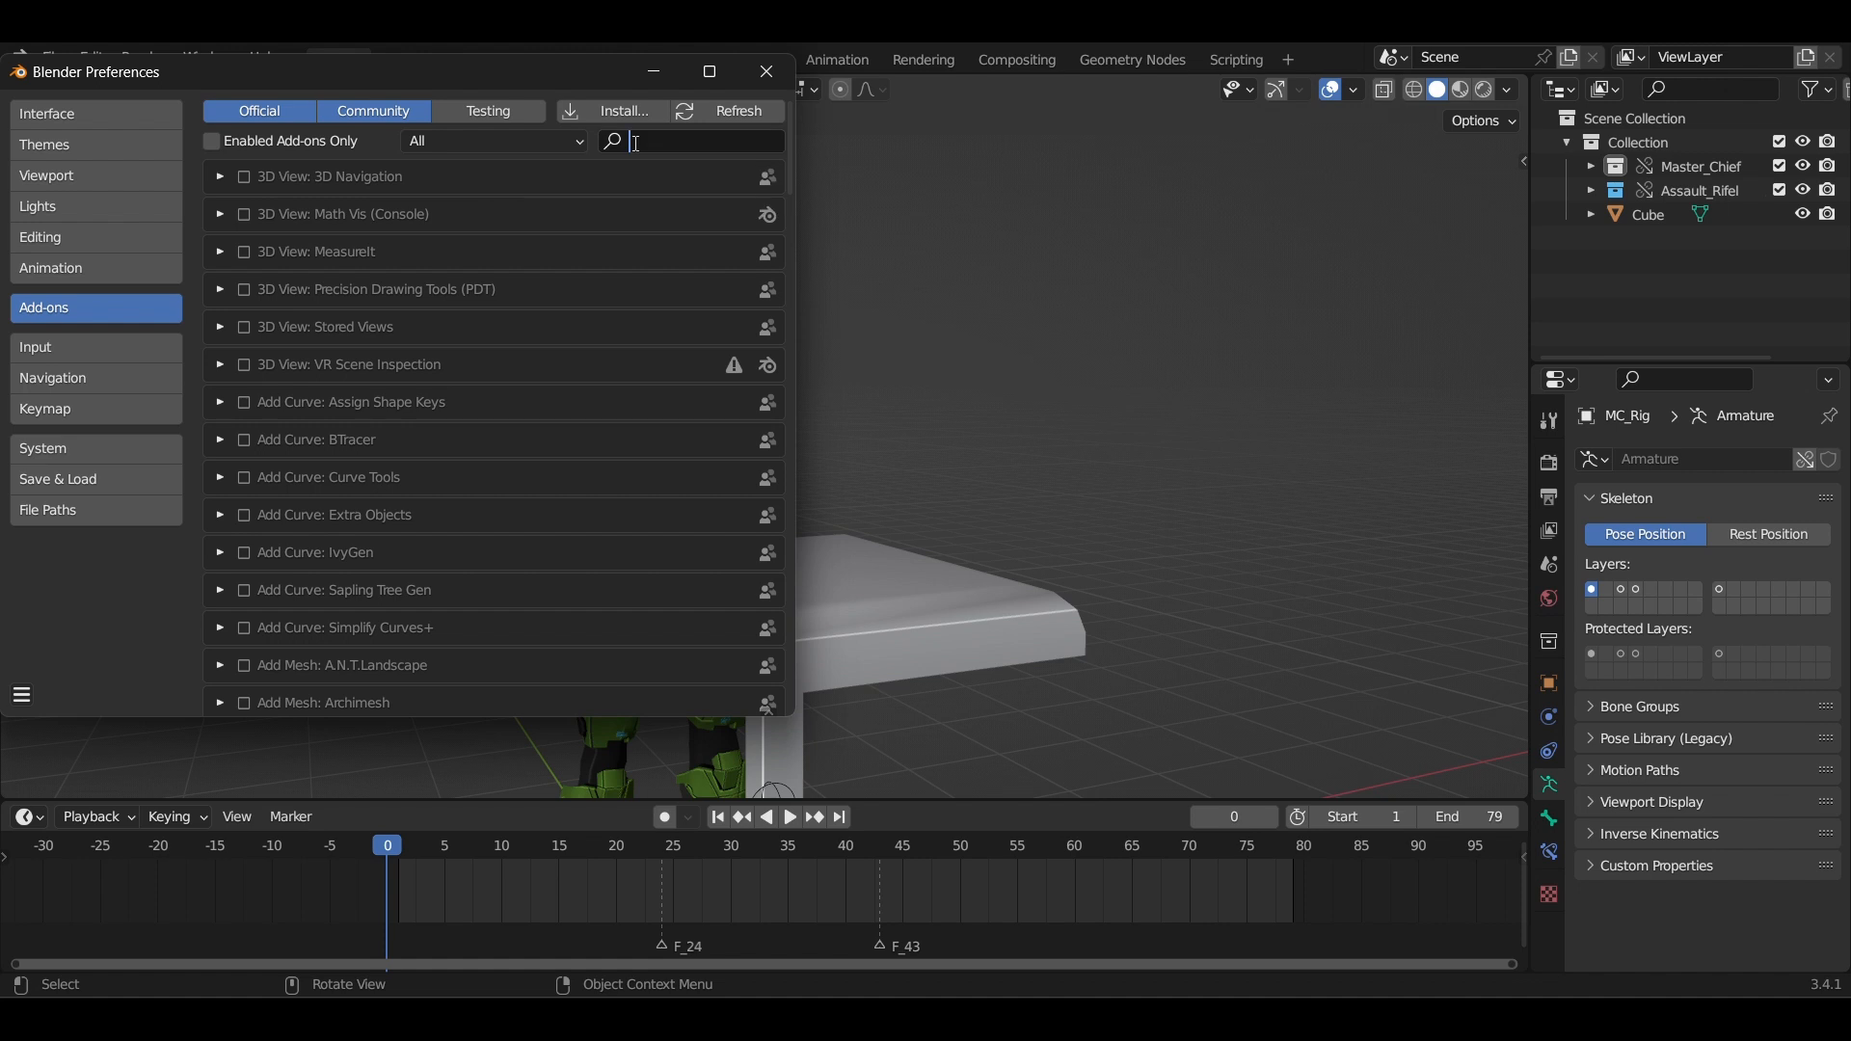
pyautogui.write('dyn')
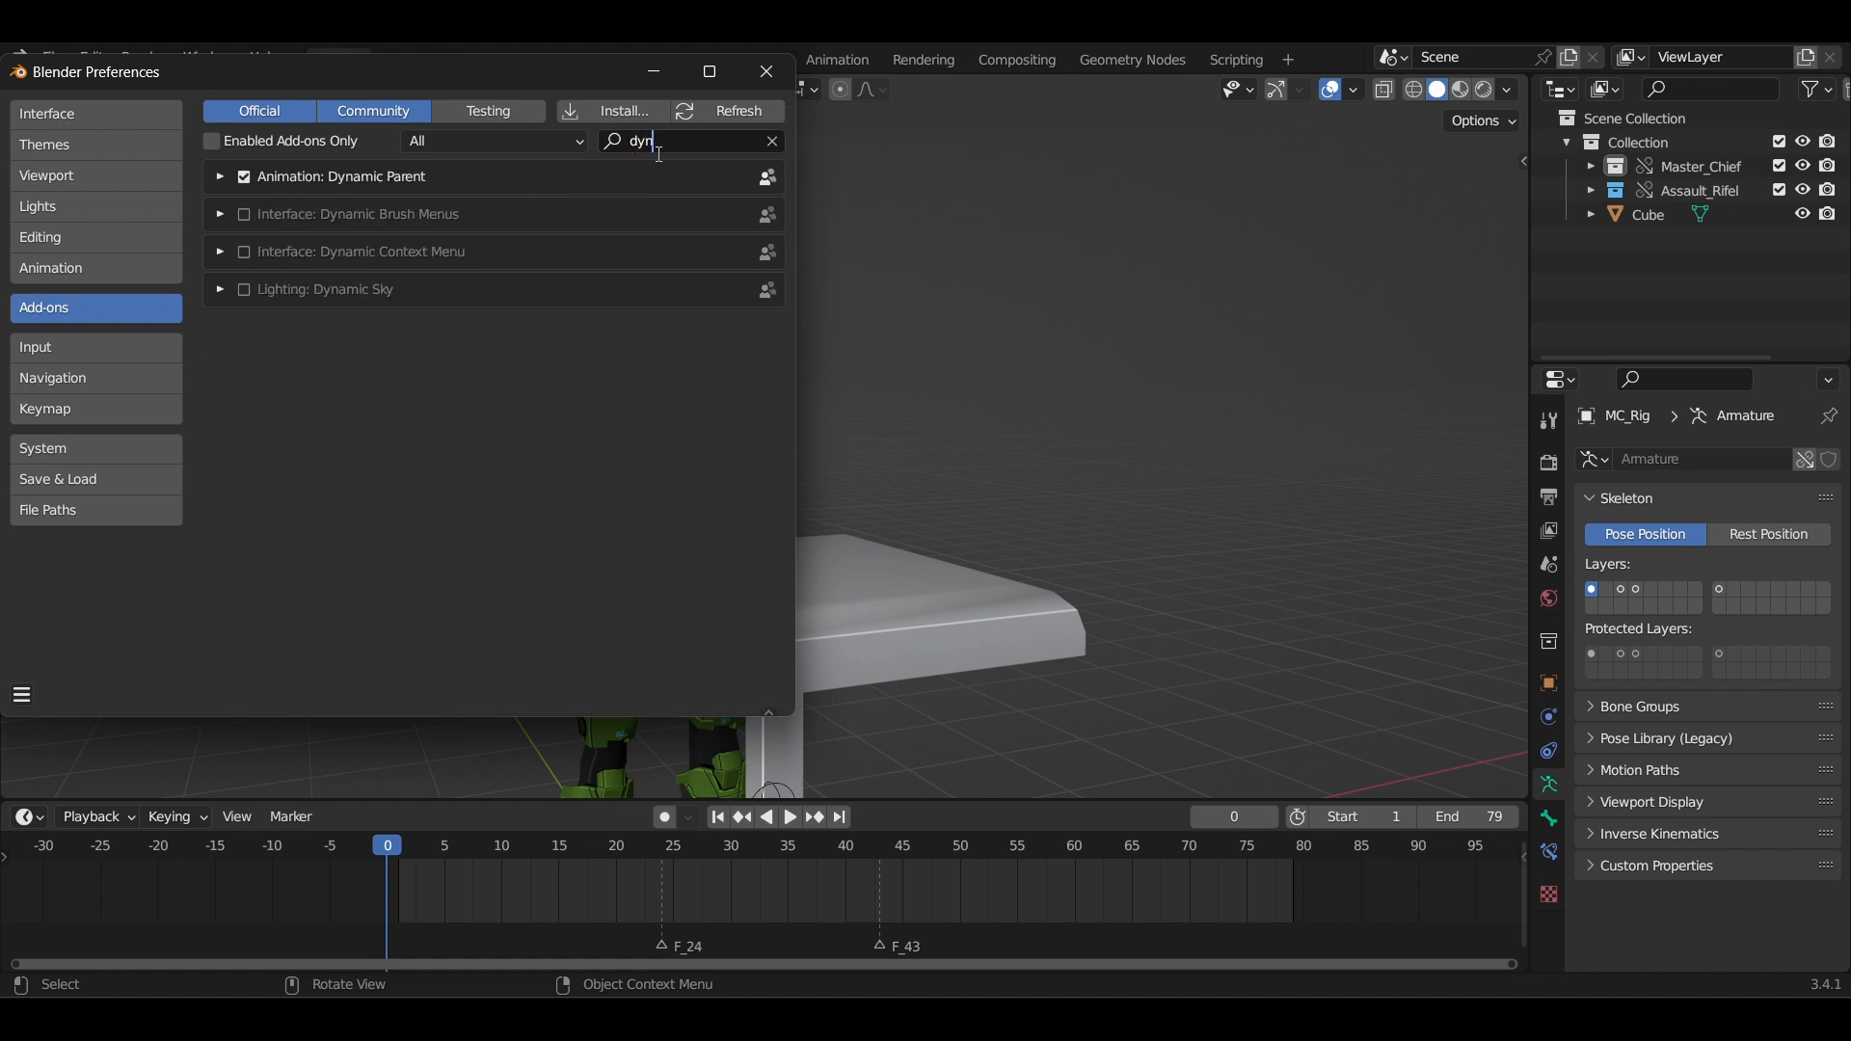
pyautogui.click(765, 71)
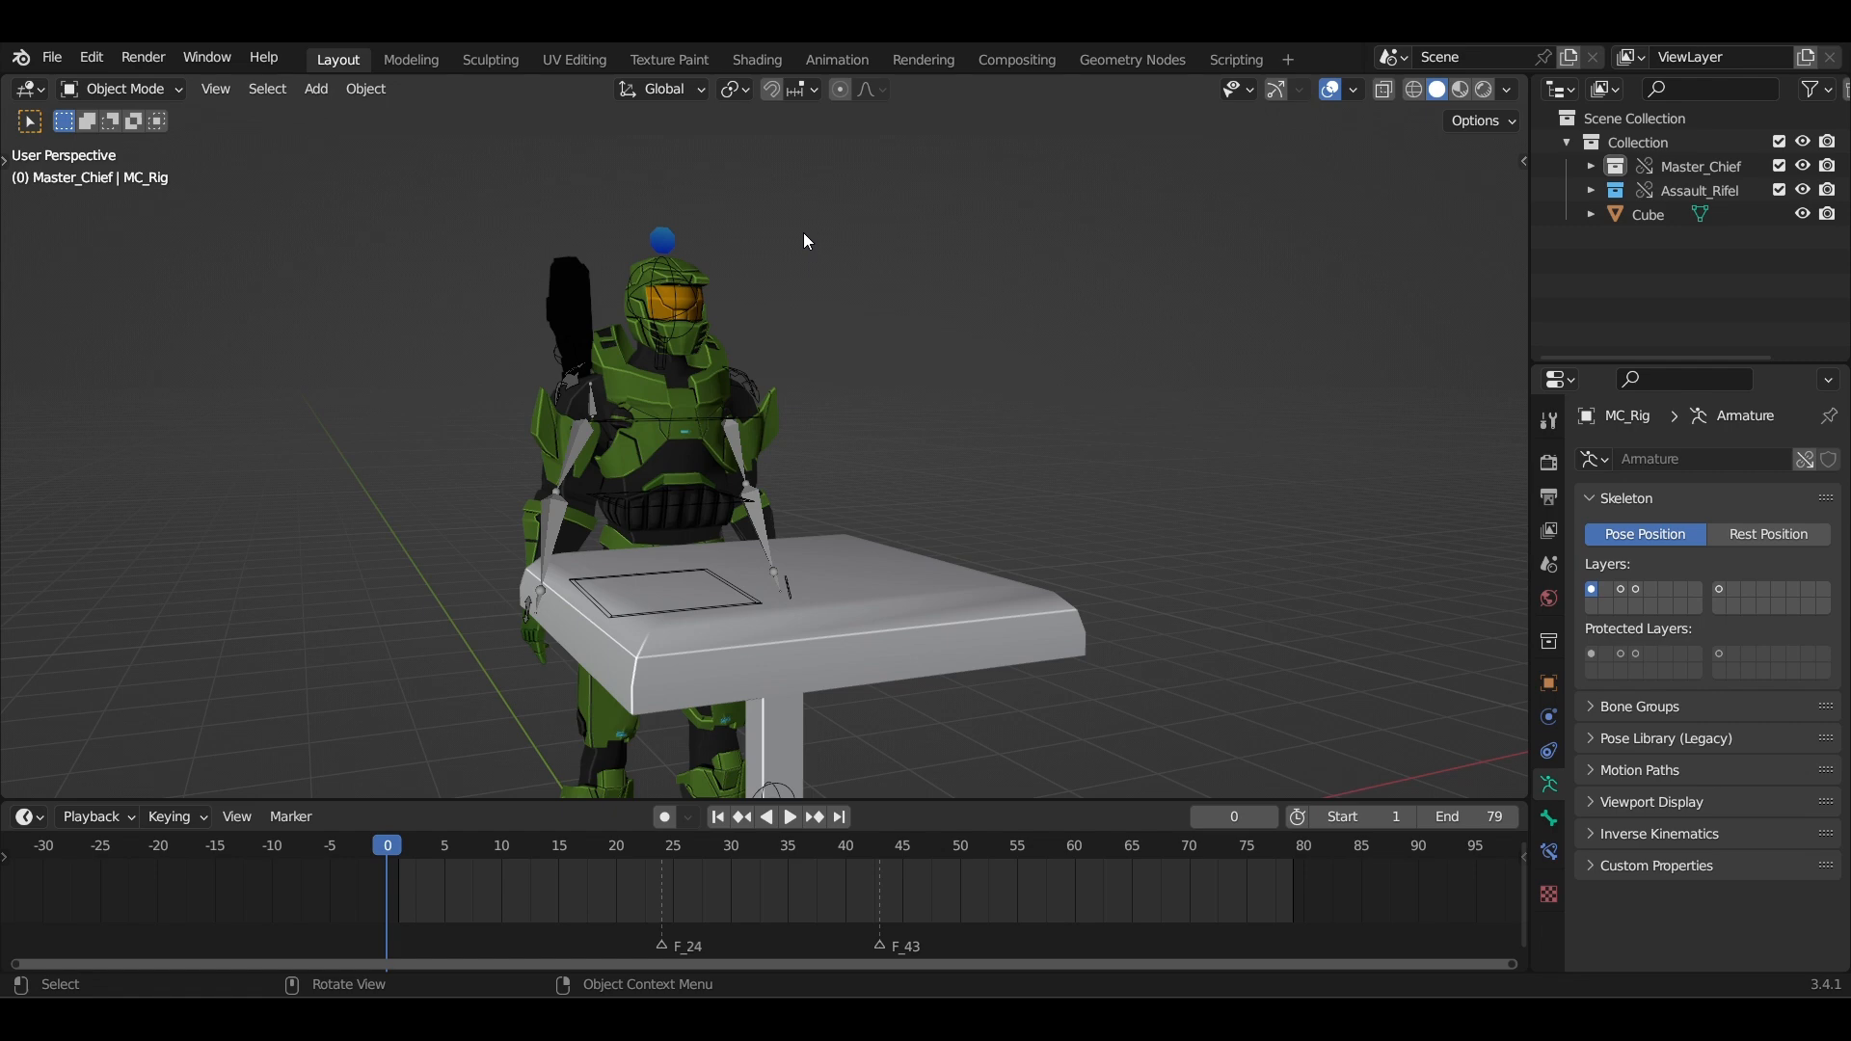
# - Select Assault_Rifer_Rig in Pose Mode and show the Dynamic Parent sidebar panel
pyautogui.click(1511, 347)
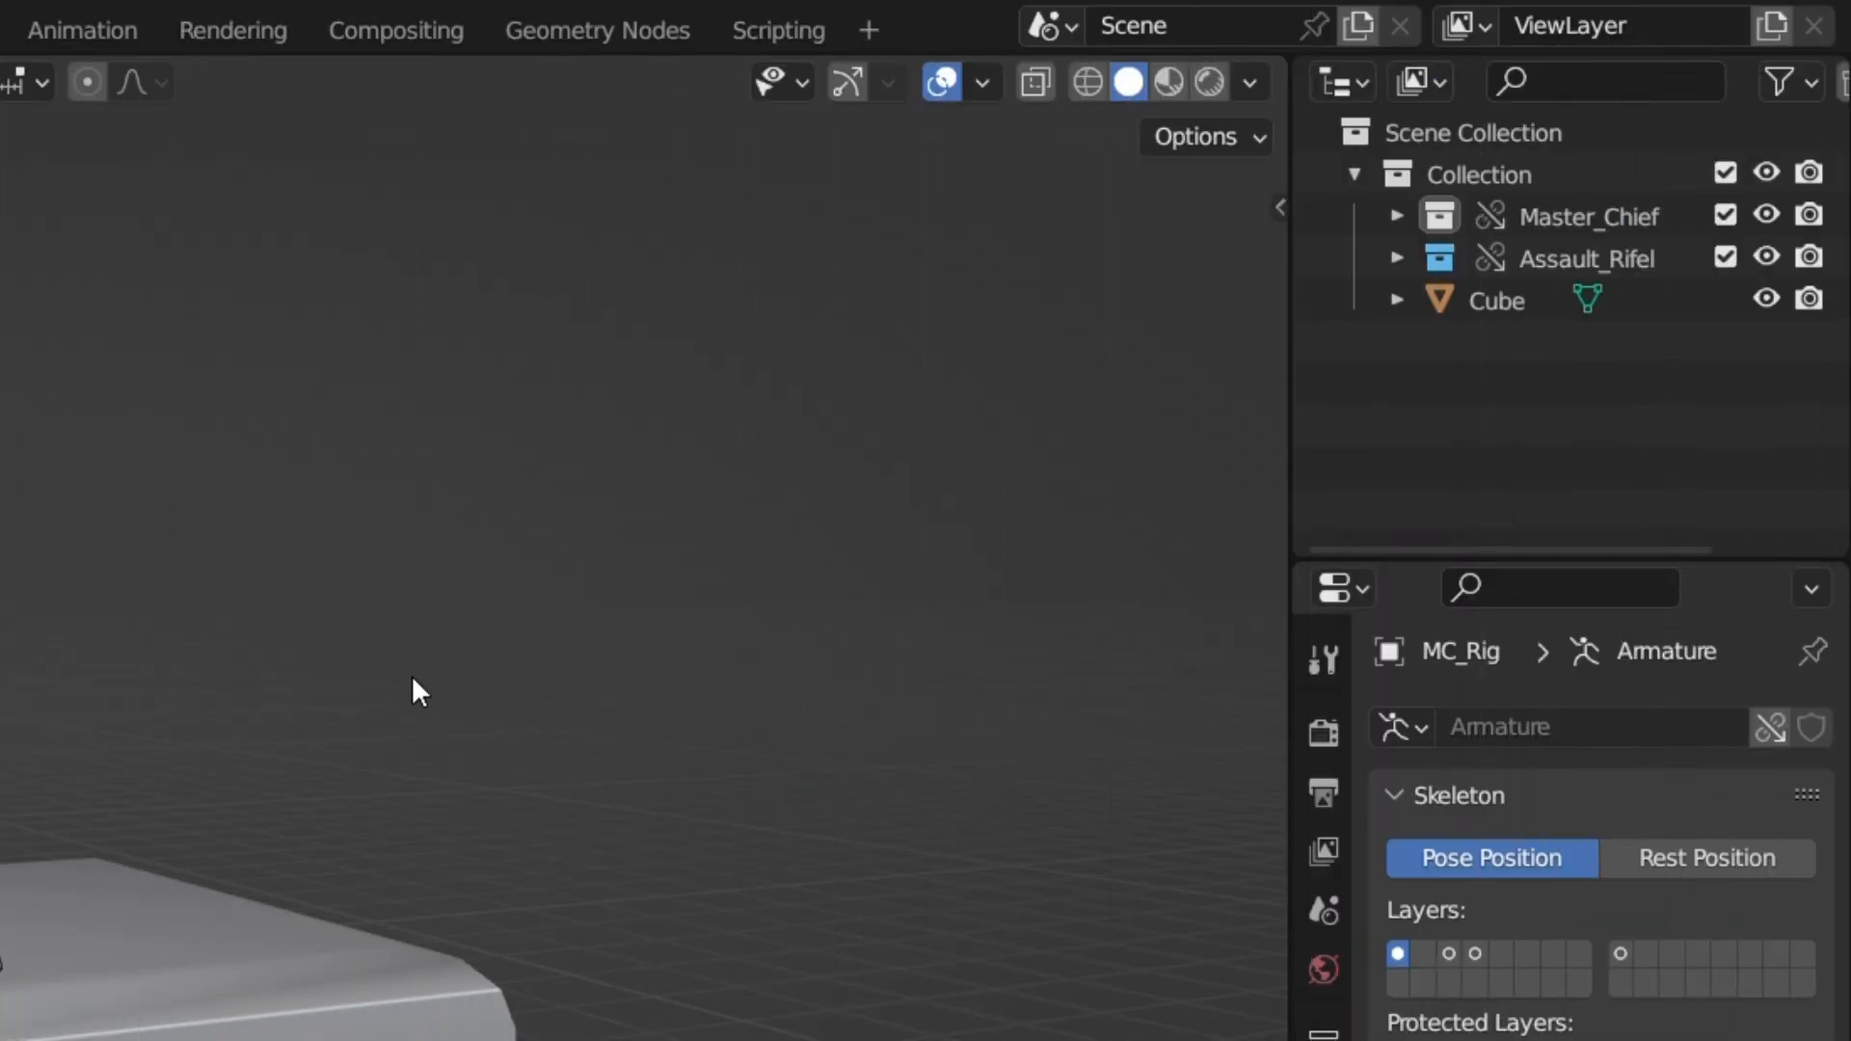
pyautogui.click(1262, 536)
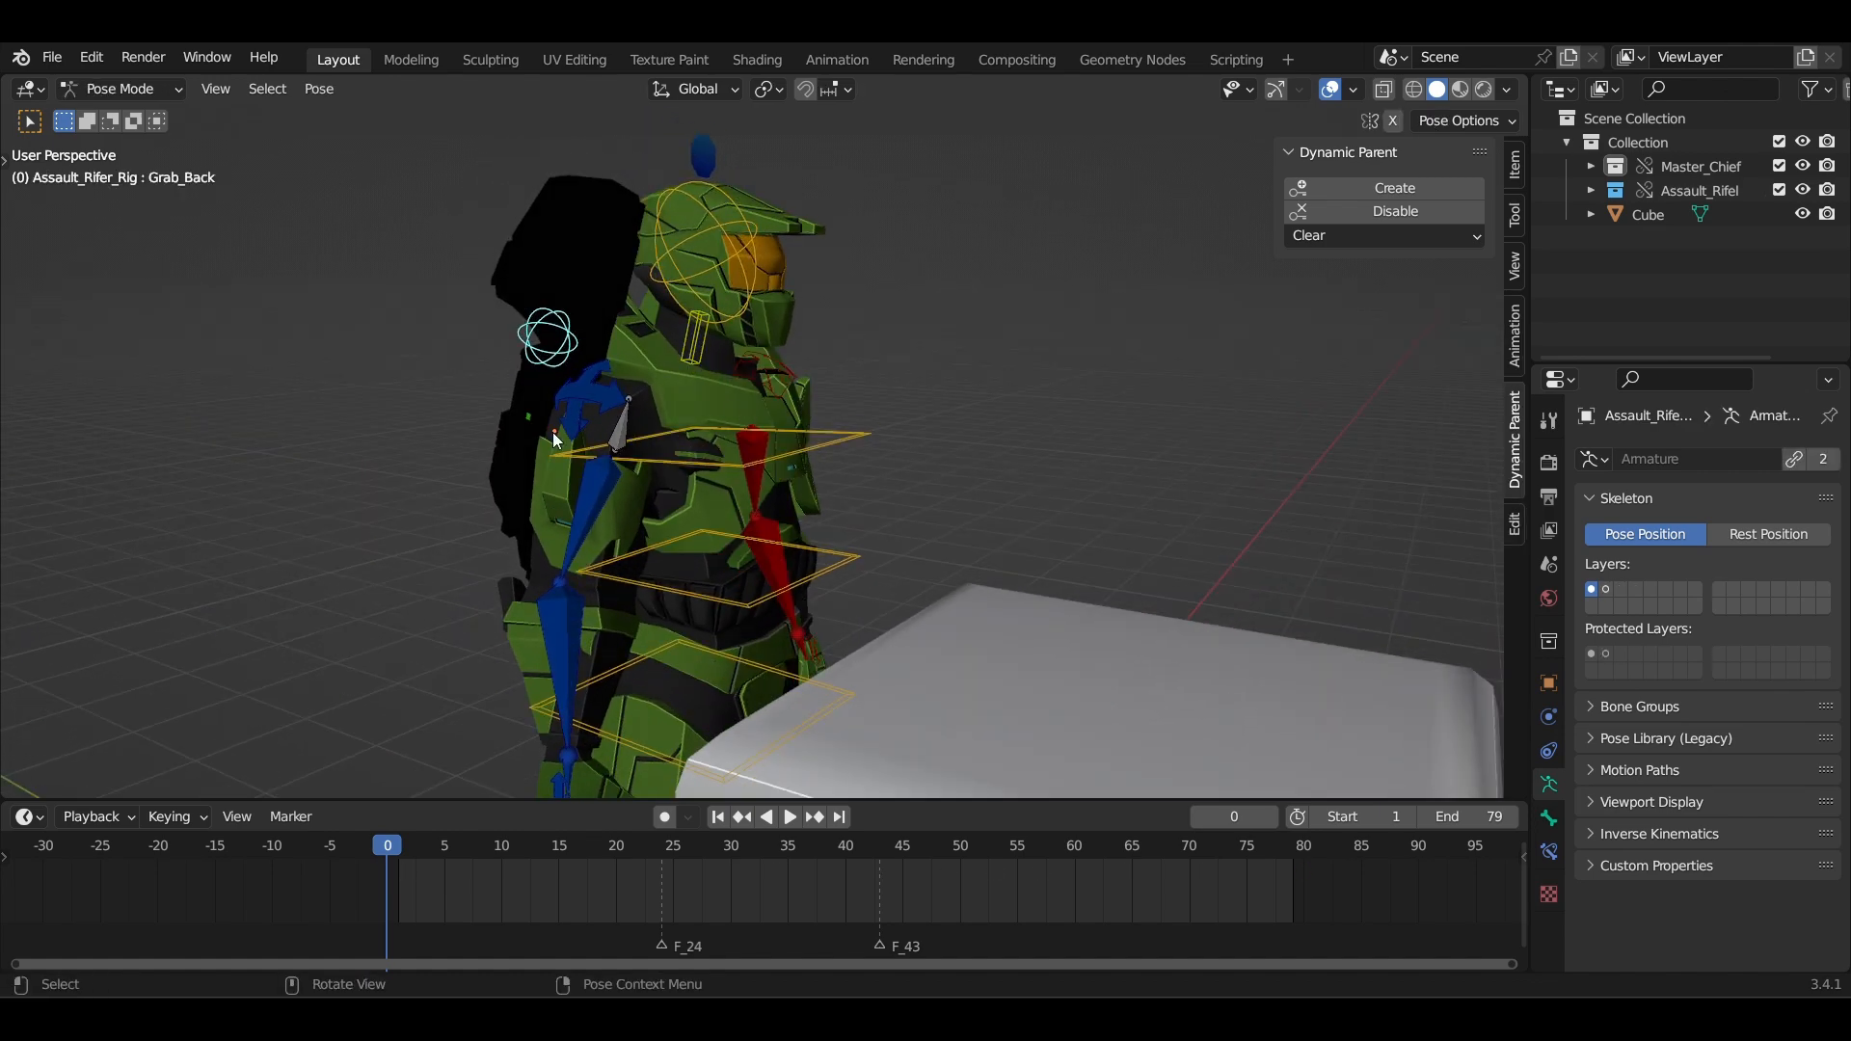
# - Create the dynamic parent to the hand bone at frame 24 and scrub to verify the rifle follows
pyautogui.click(791, 817)
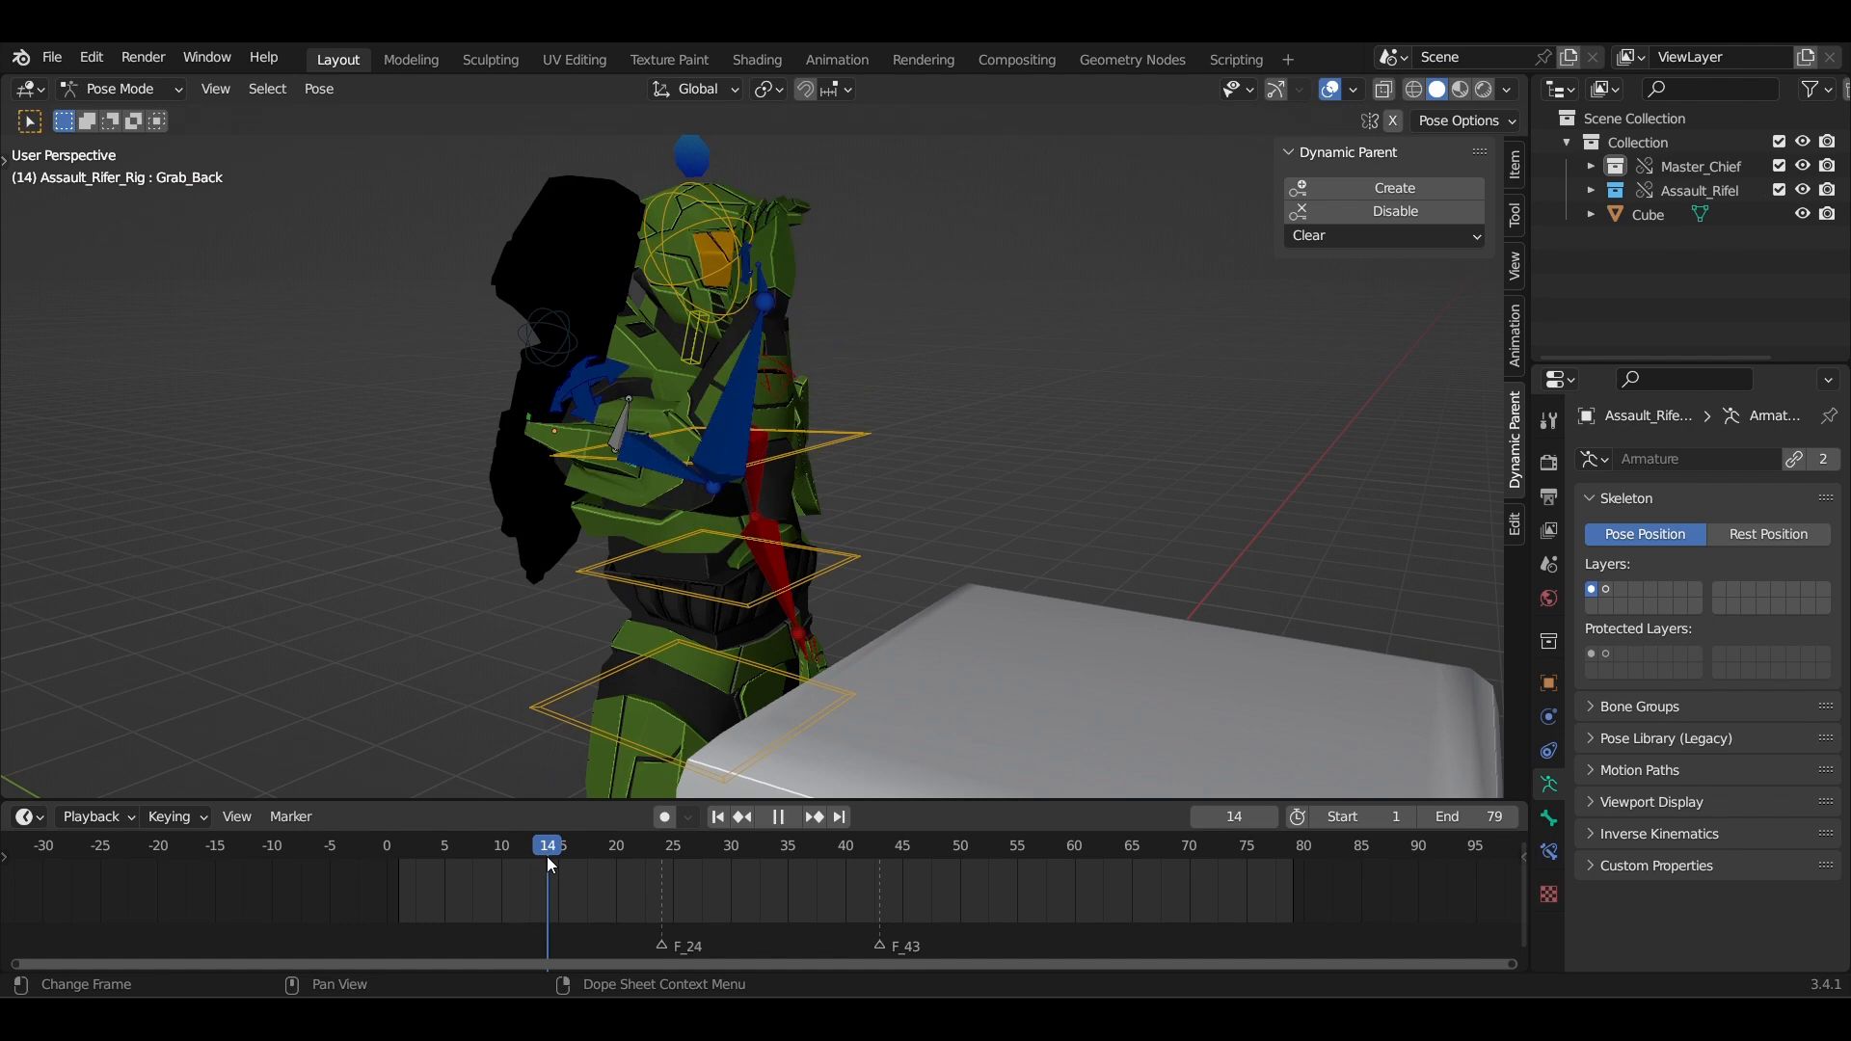
pyautogui.click(660, 846)
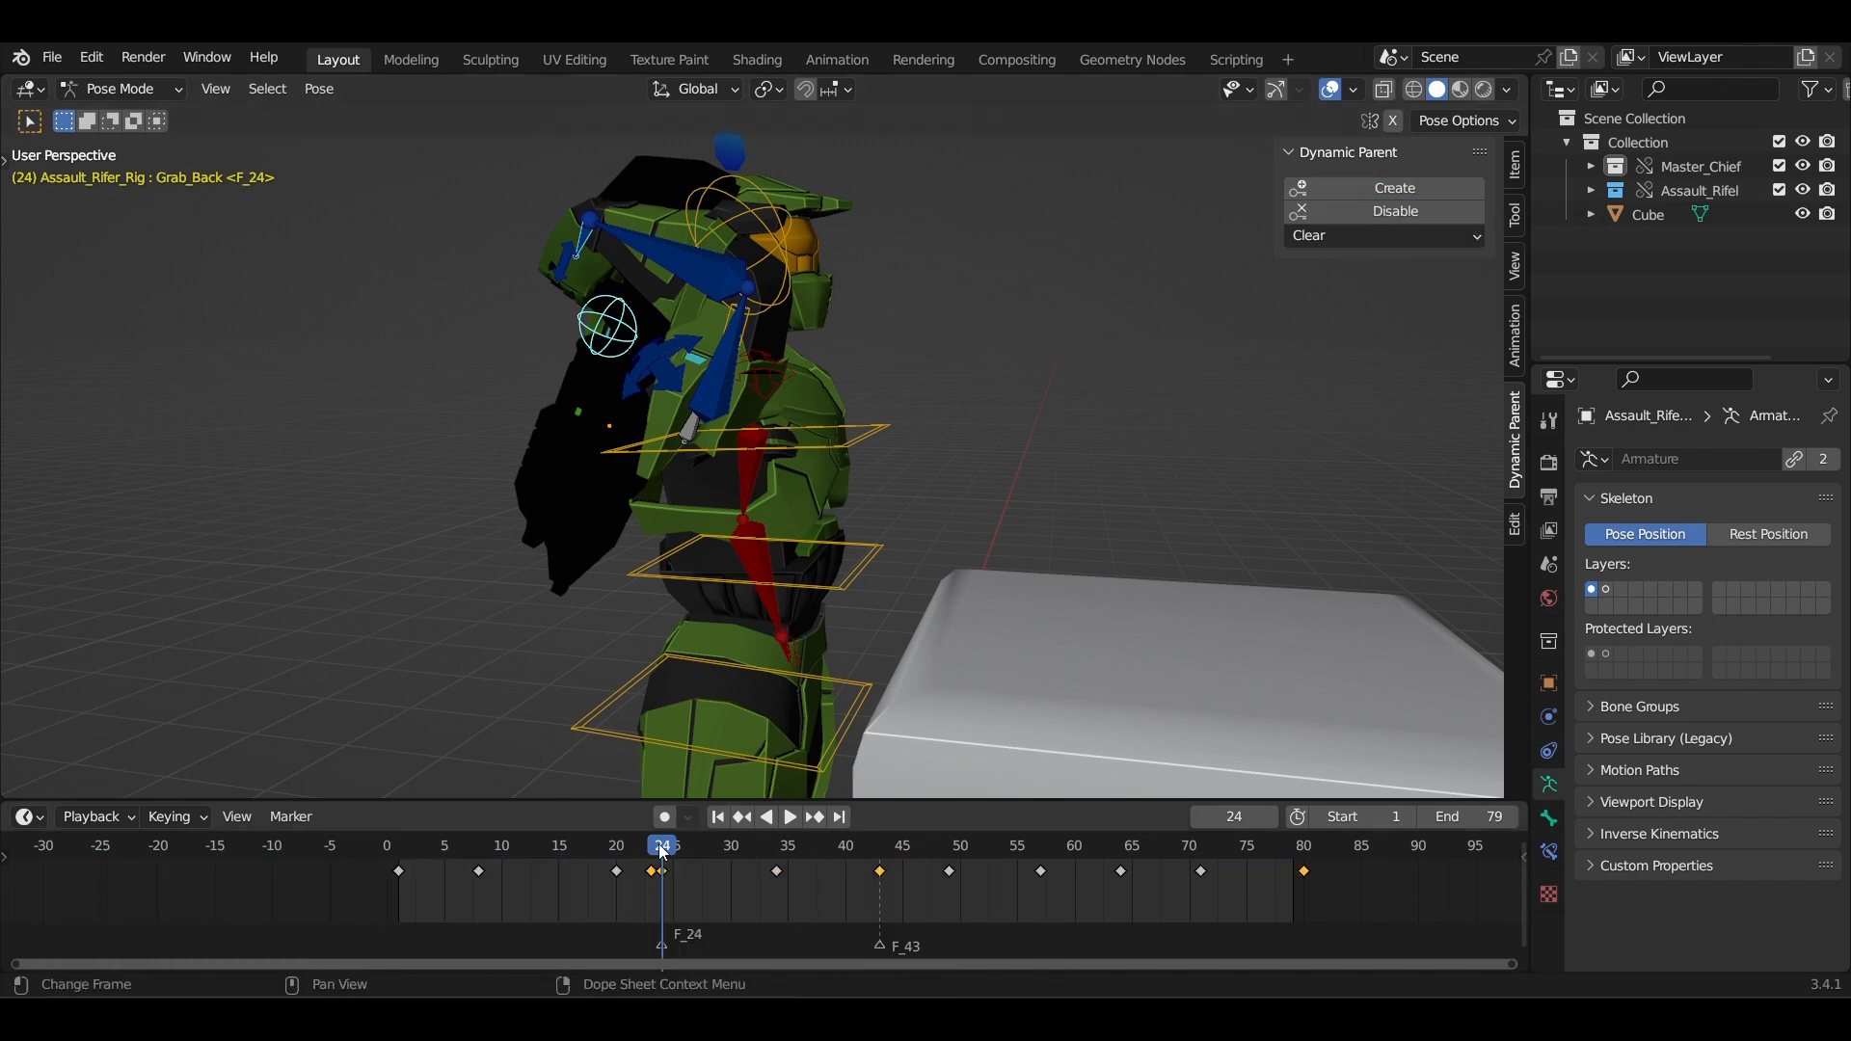
pyautogui.click(791, 818)
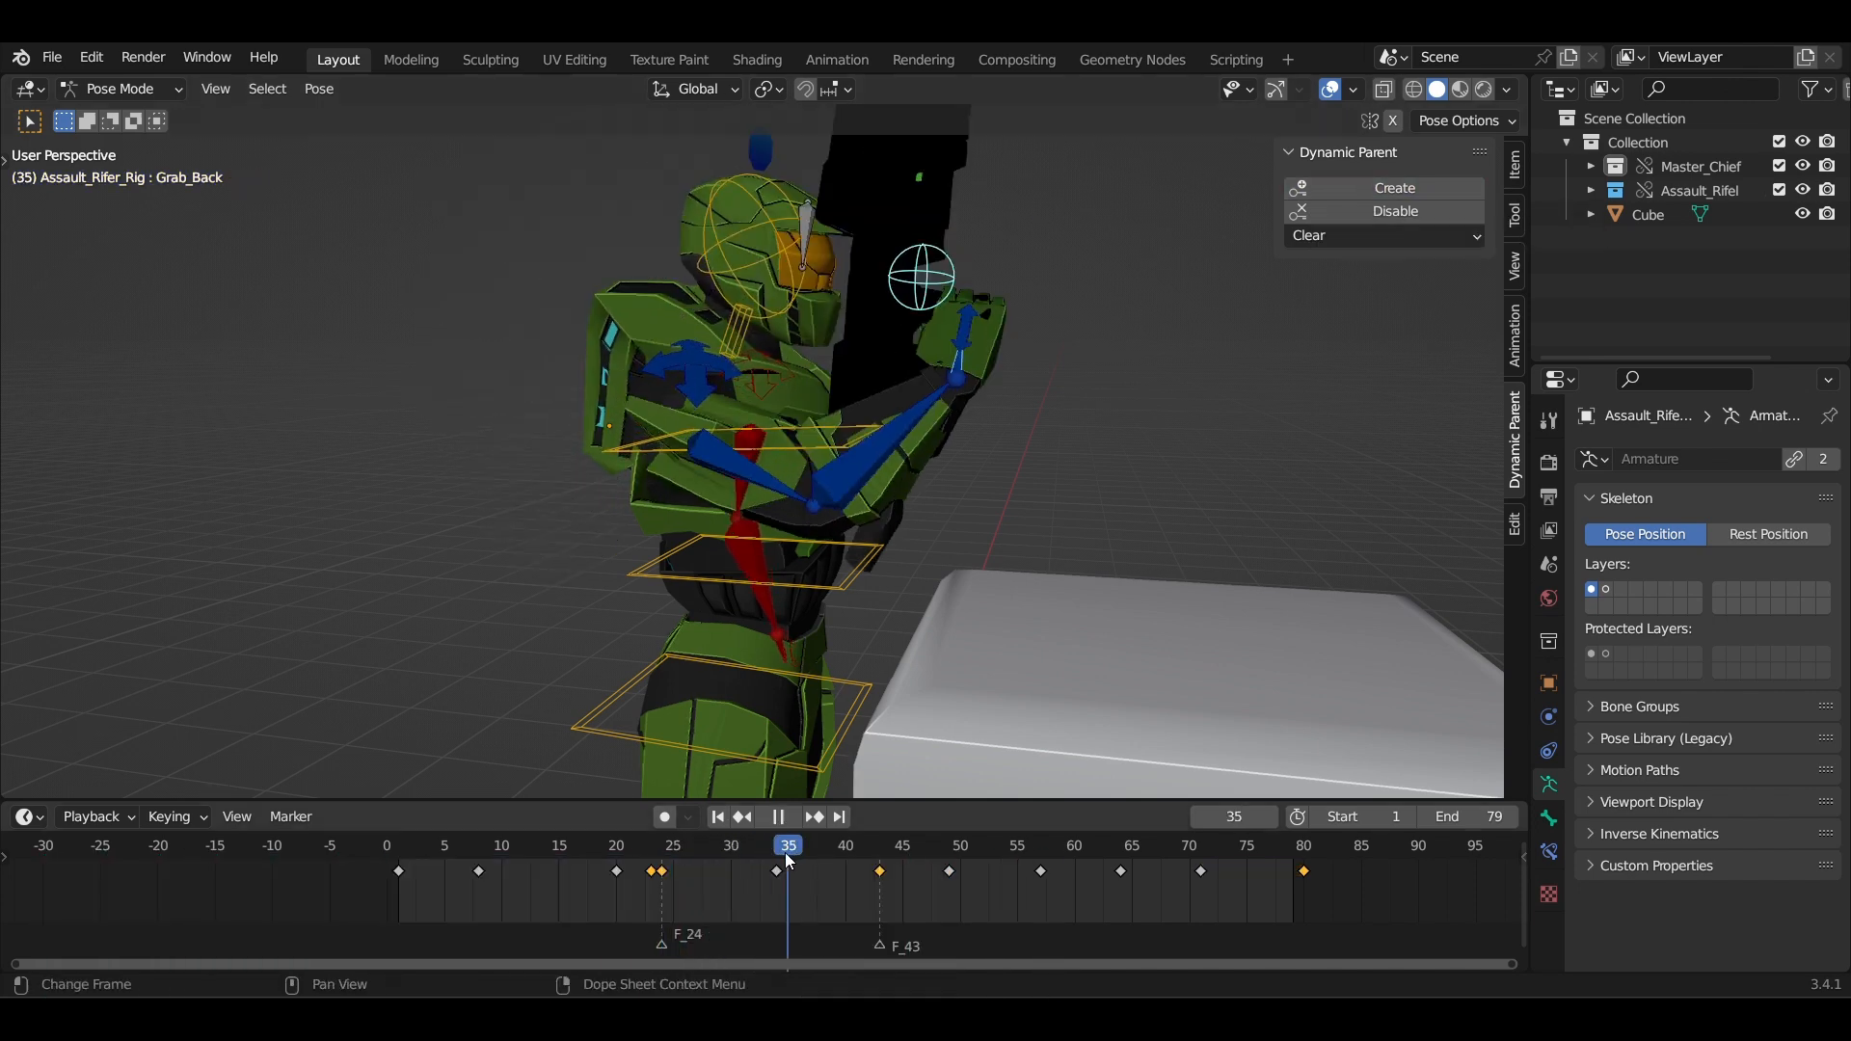
pyautogui.click(879, 871)
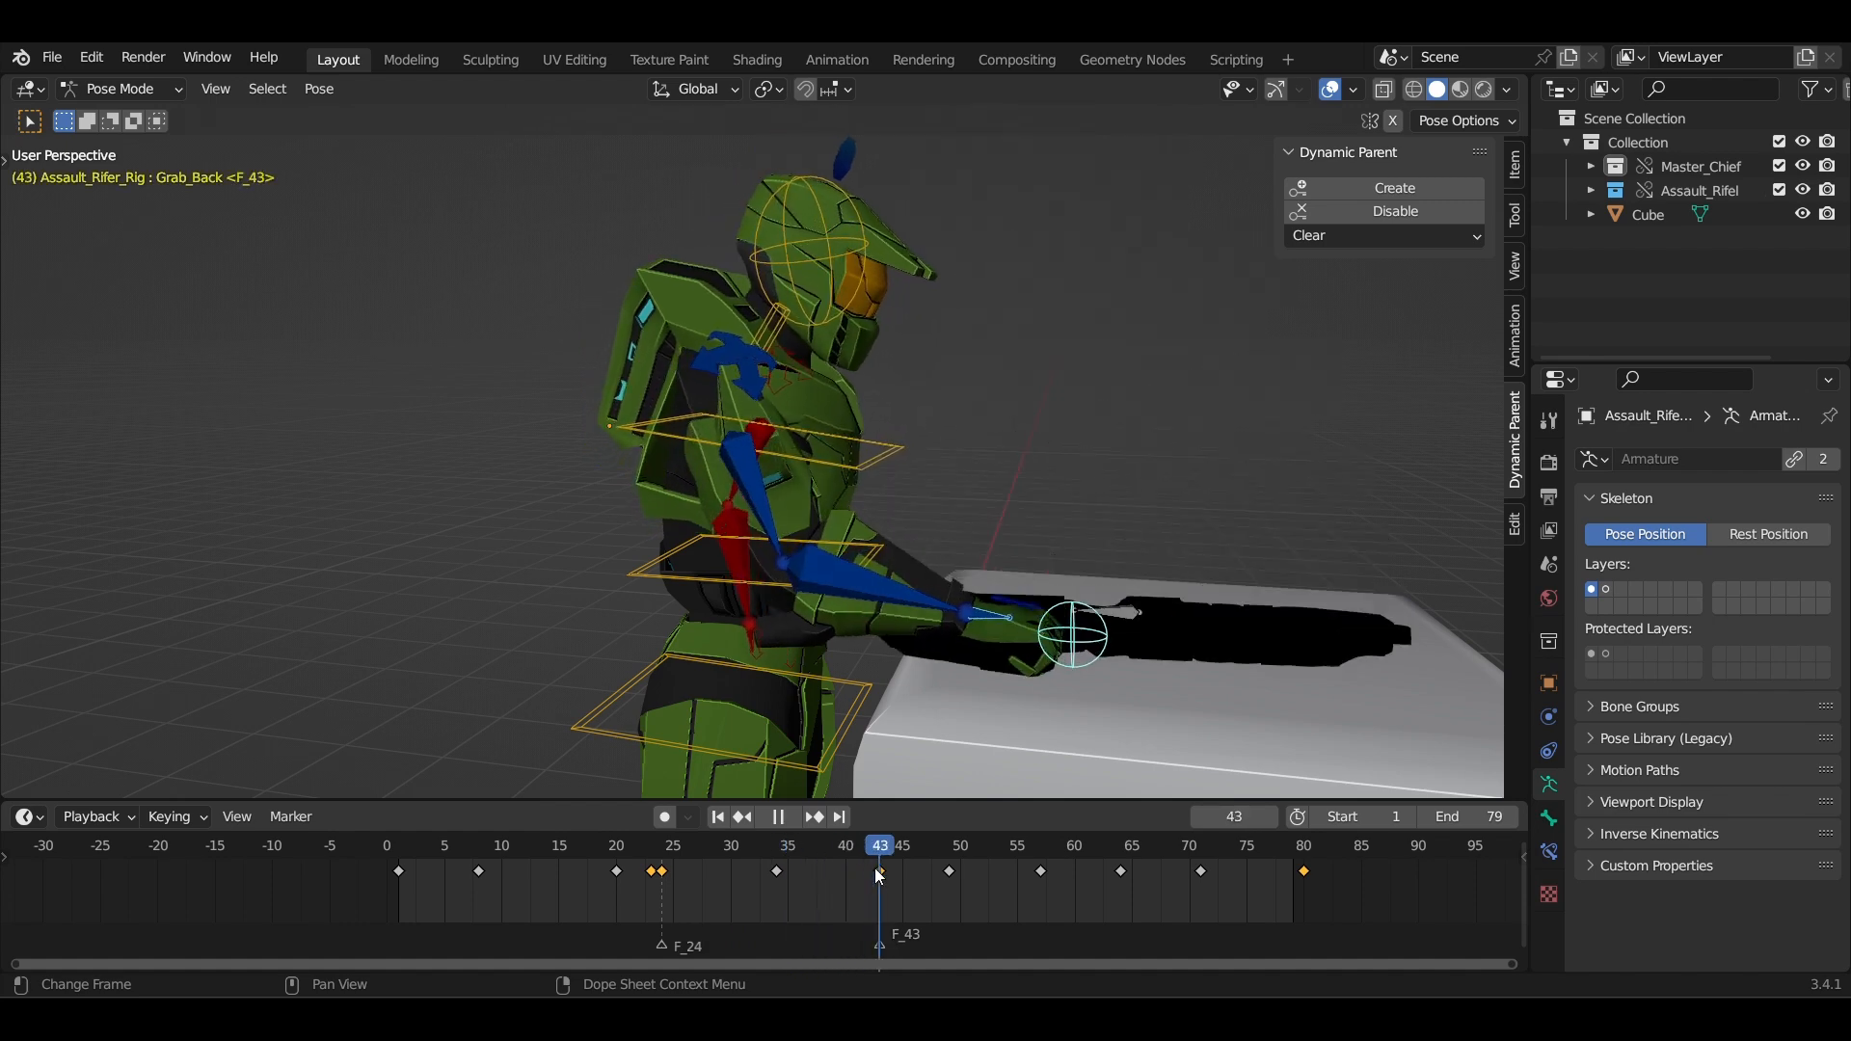
pyautogui.click(775, 871)
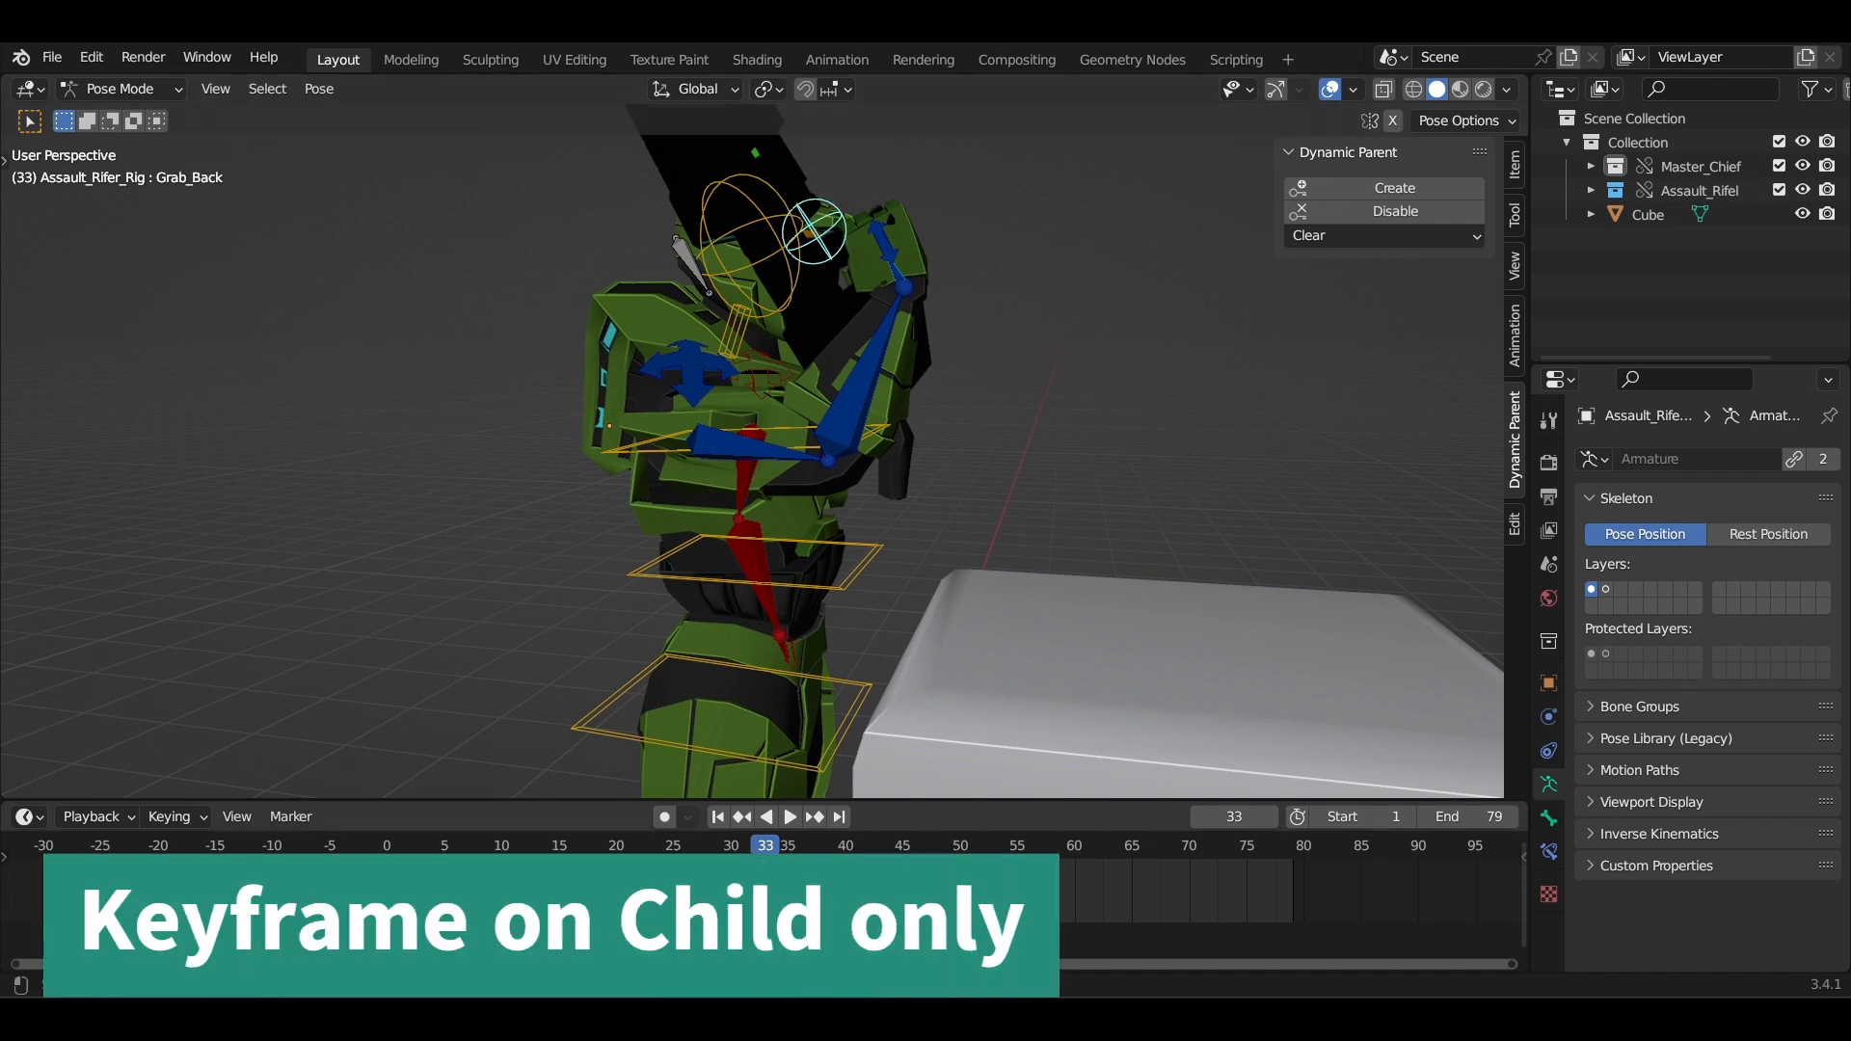
# - Disable the dynamic parent at frame 43 so the rifle stays on the table
pyautogui.click(790, 818)
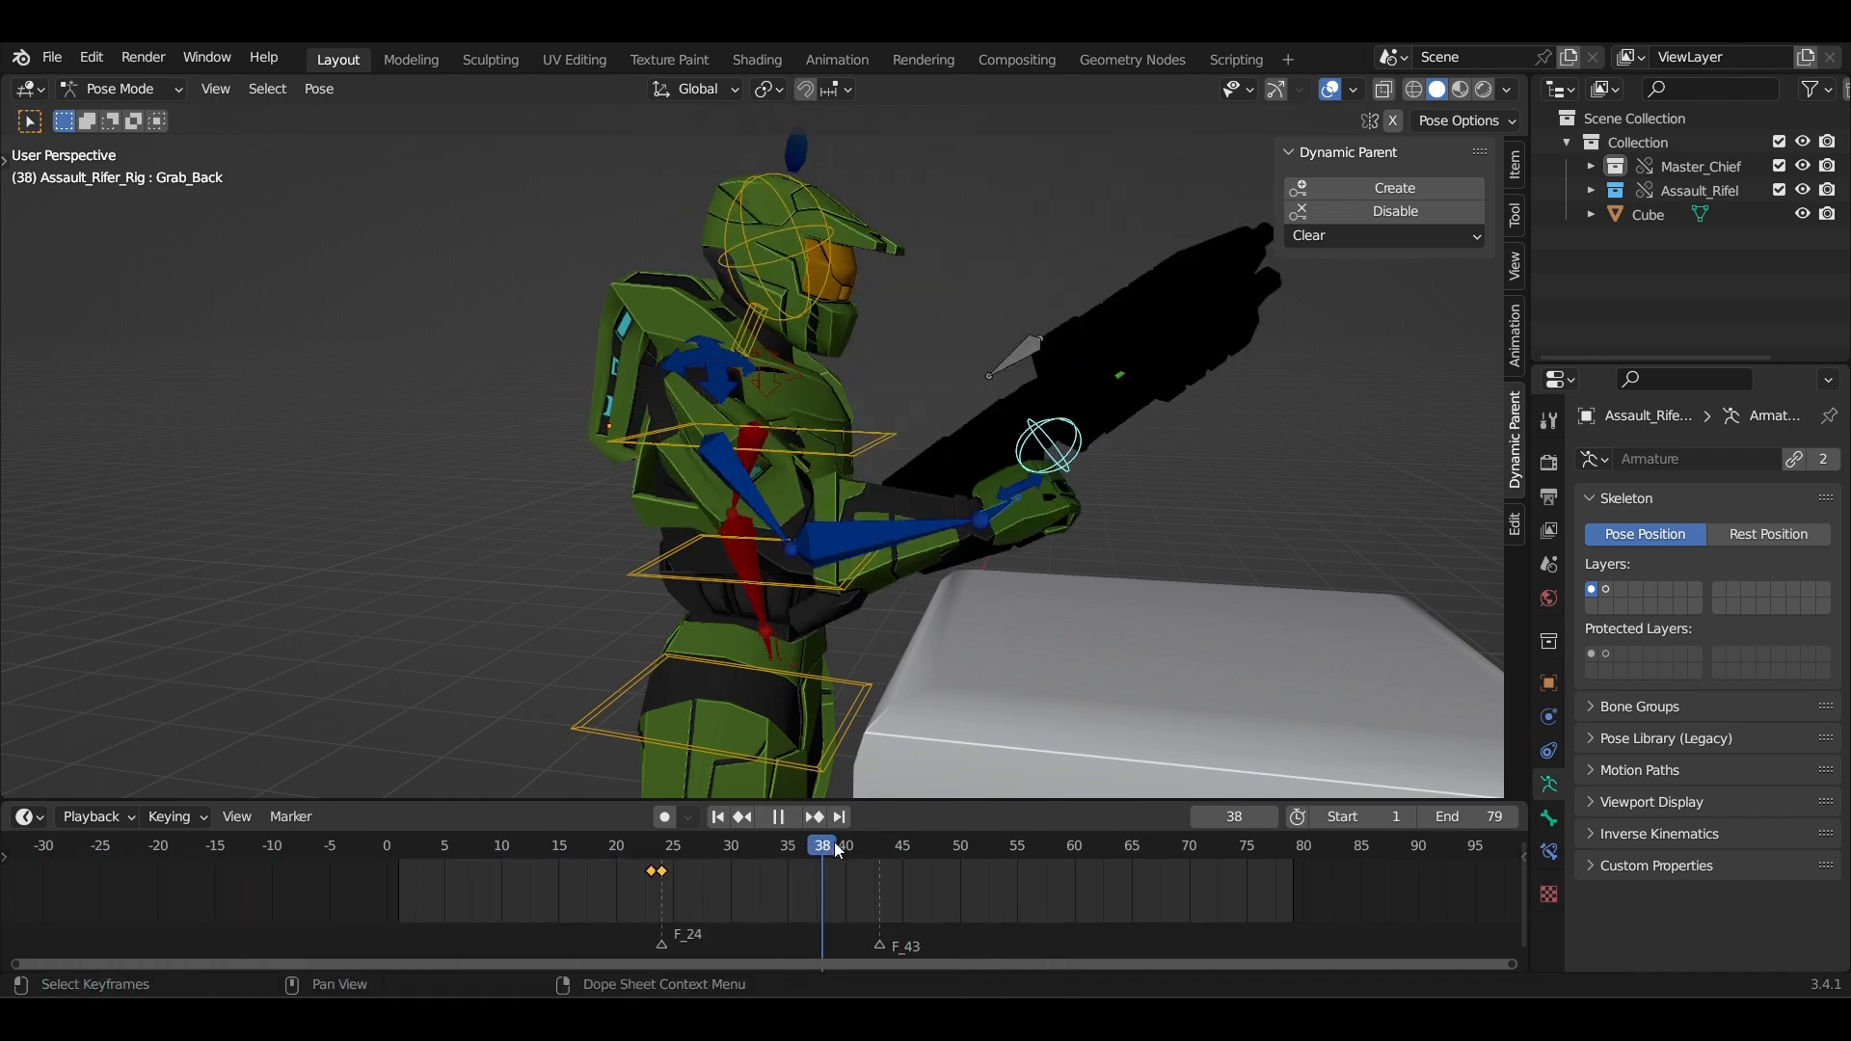
pyautogui.click(879, 872)
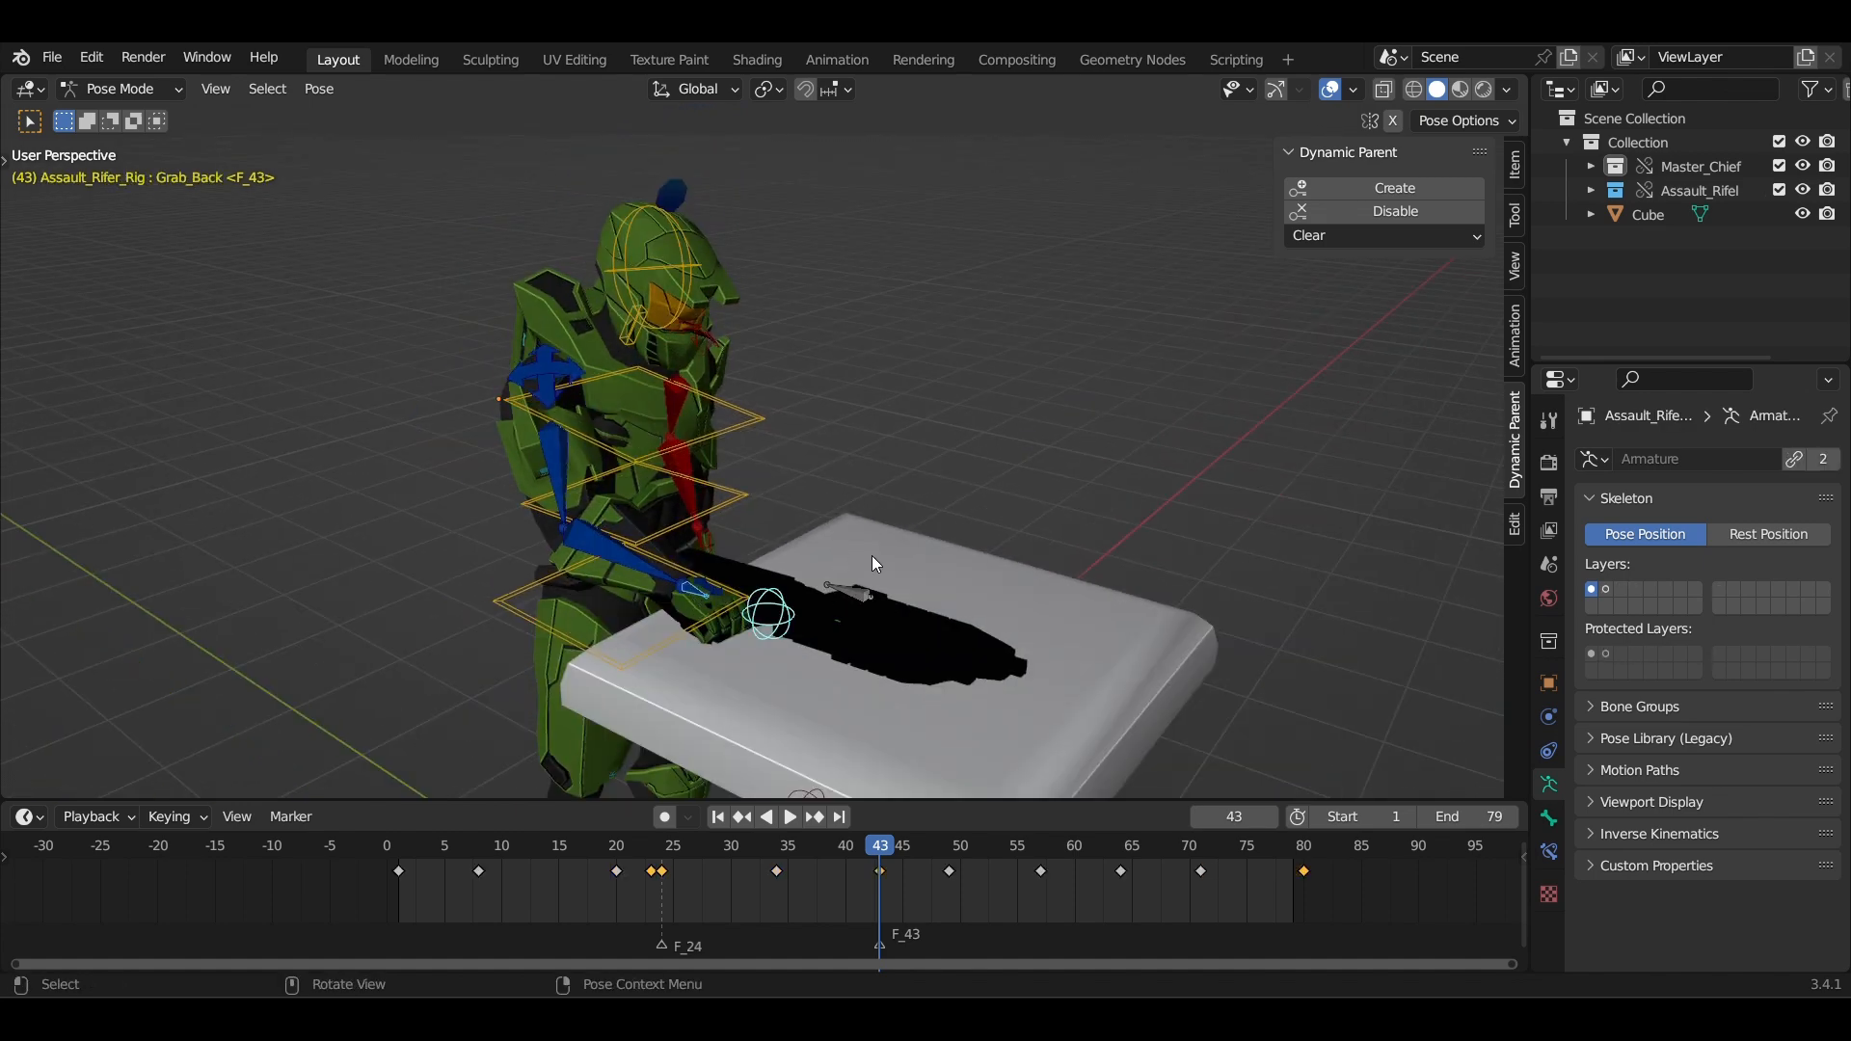
pyautogui.click(1396, 212)
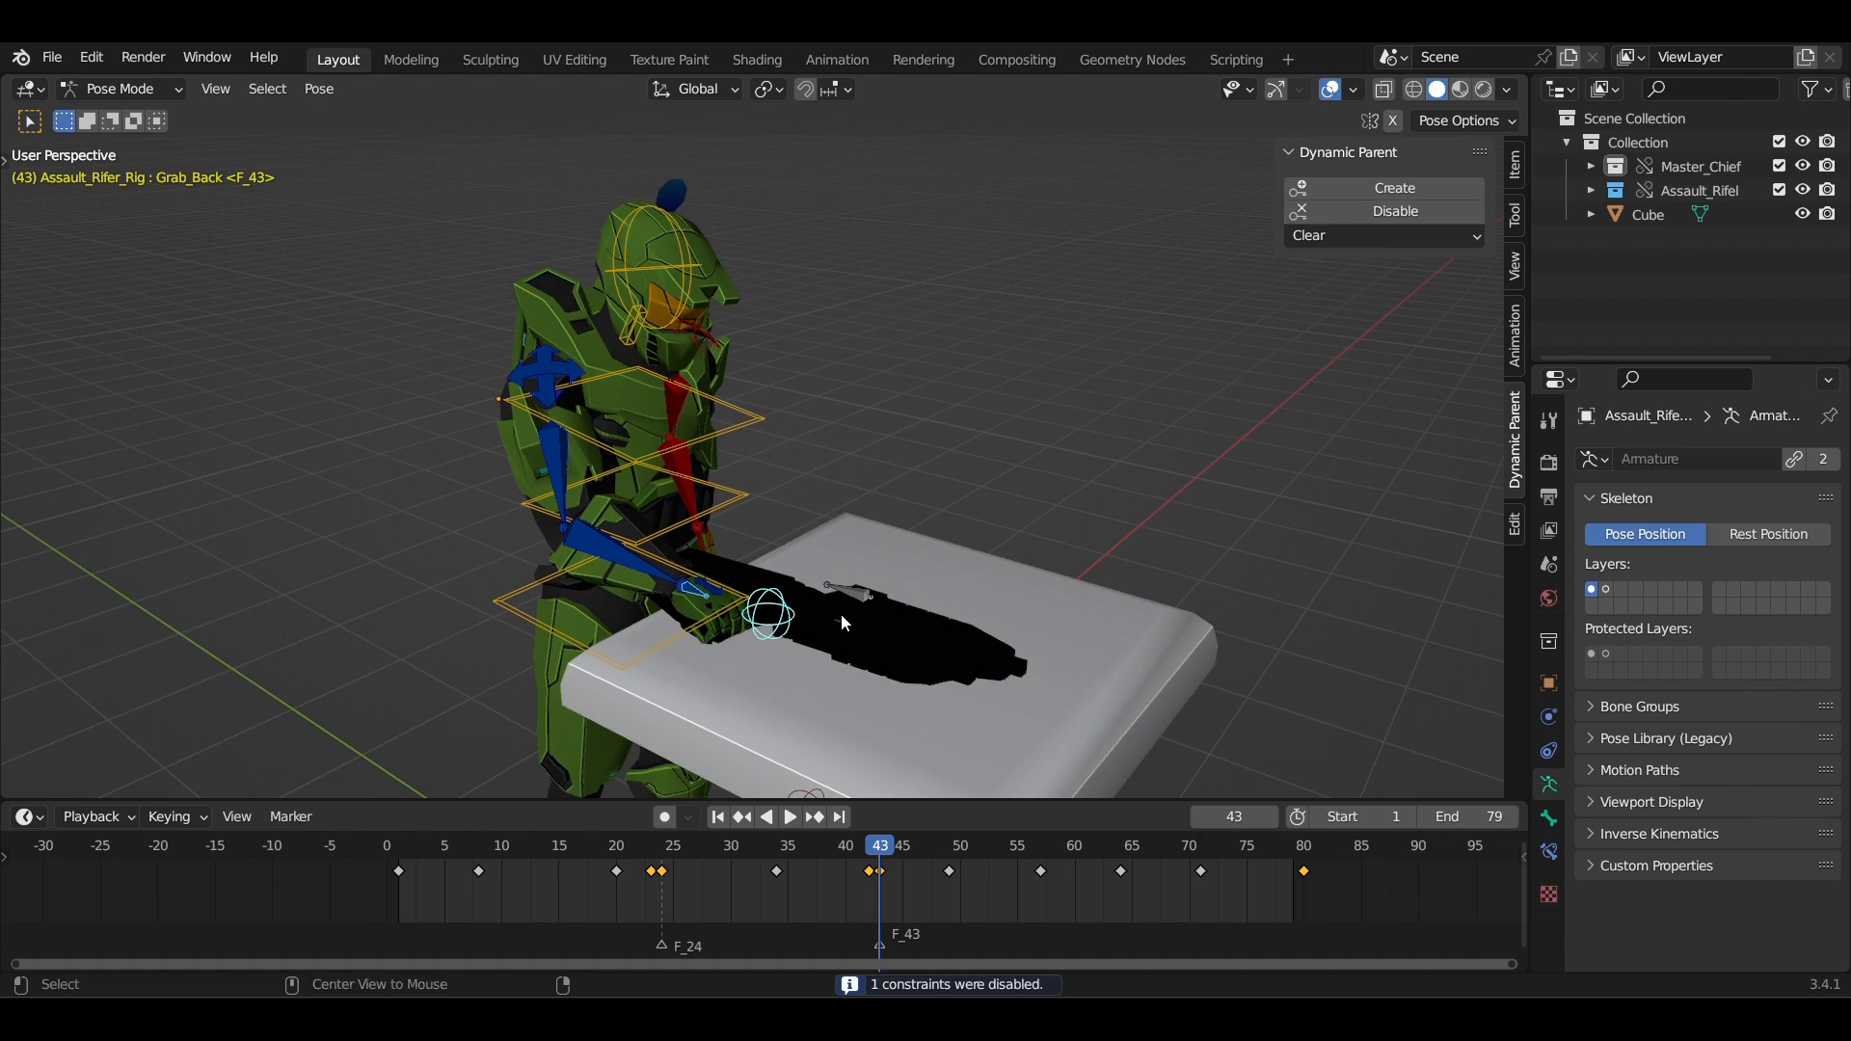